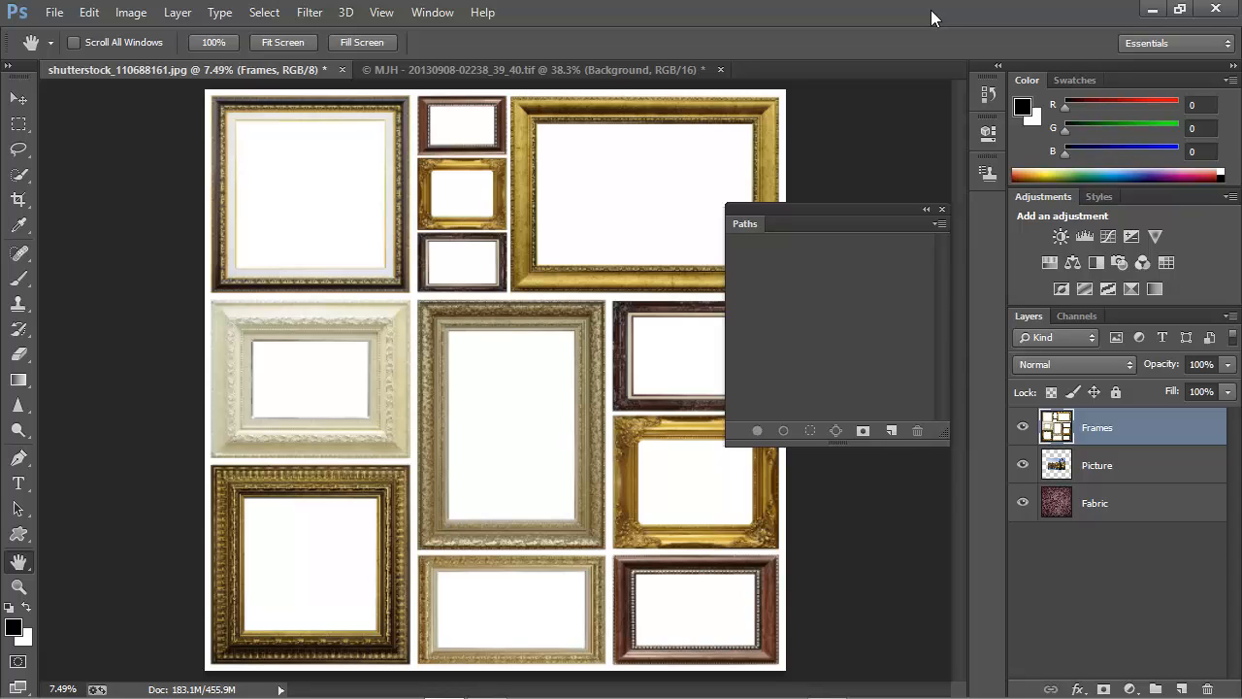
mouse_move(535, 454)
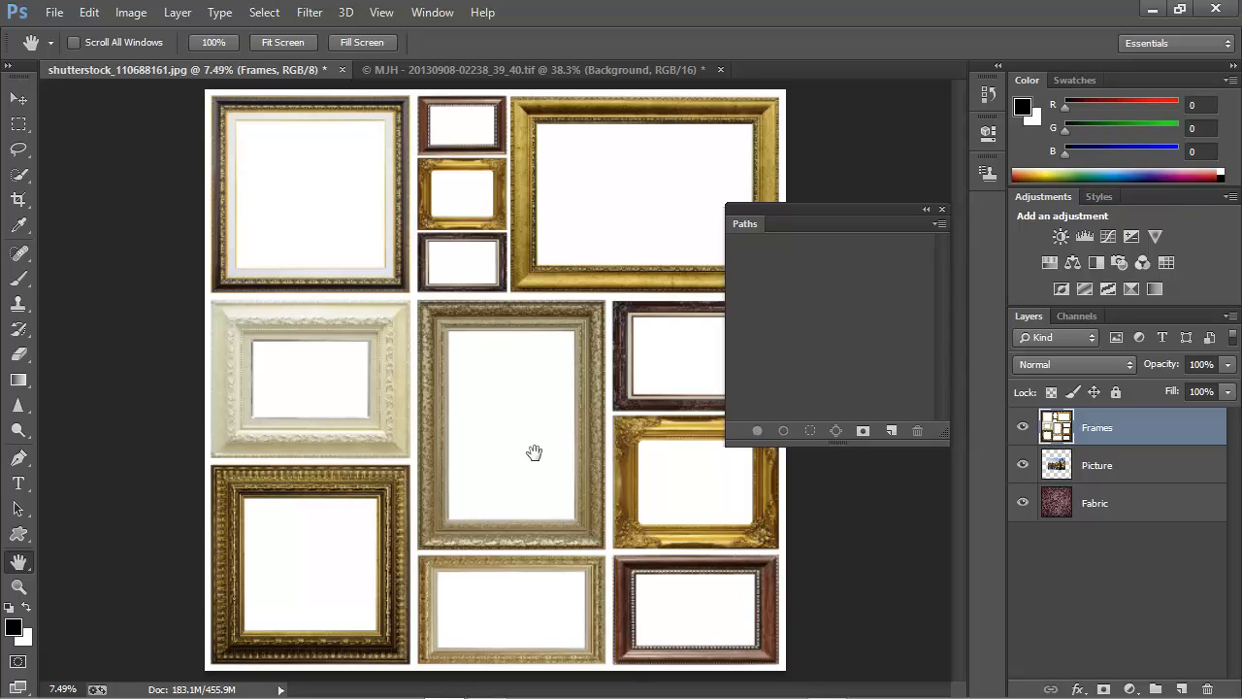
mouse_move(532, 412)
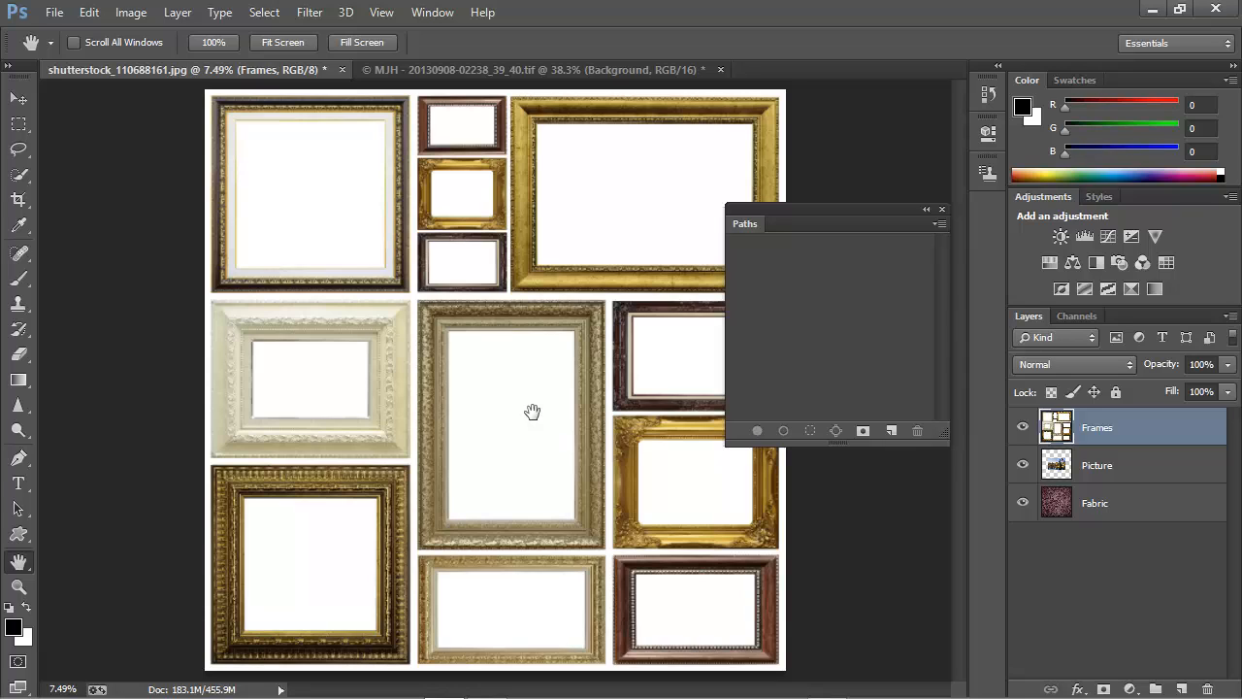
mouse_move(520, 458)
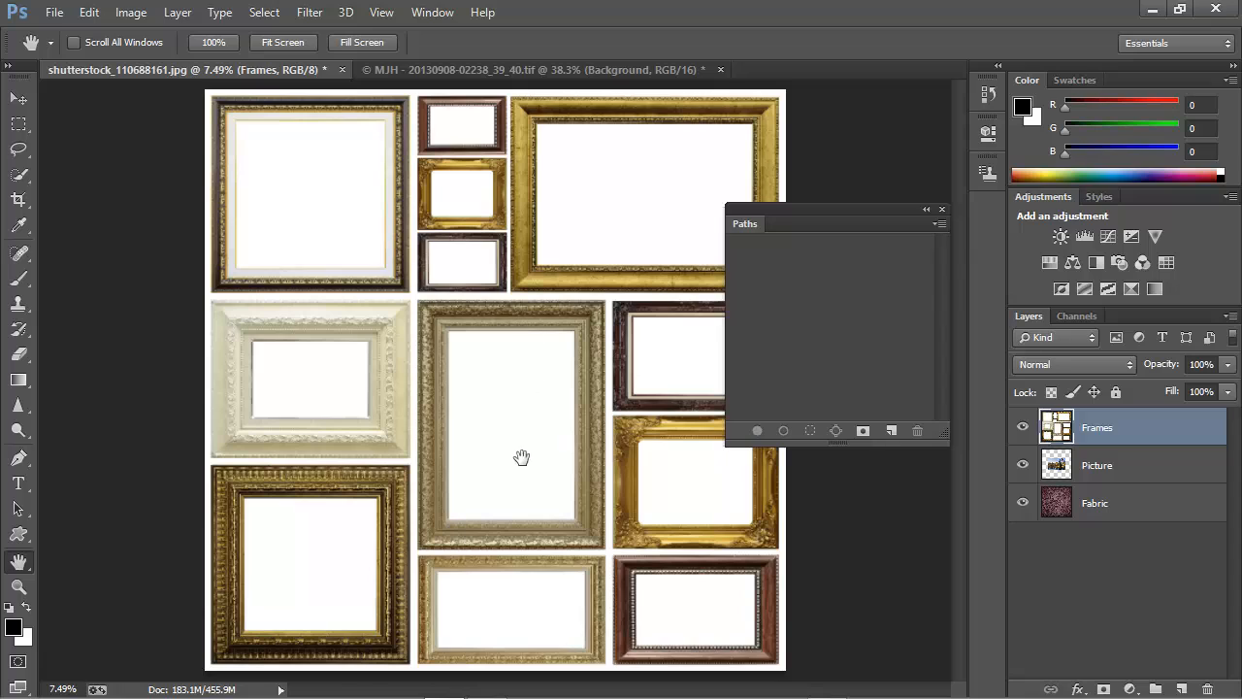
mouse_move(613, 323)
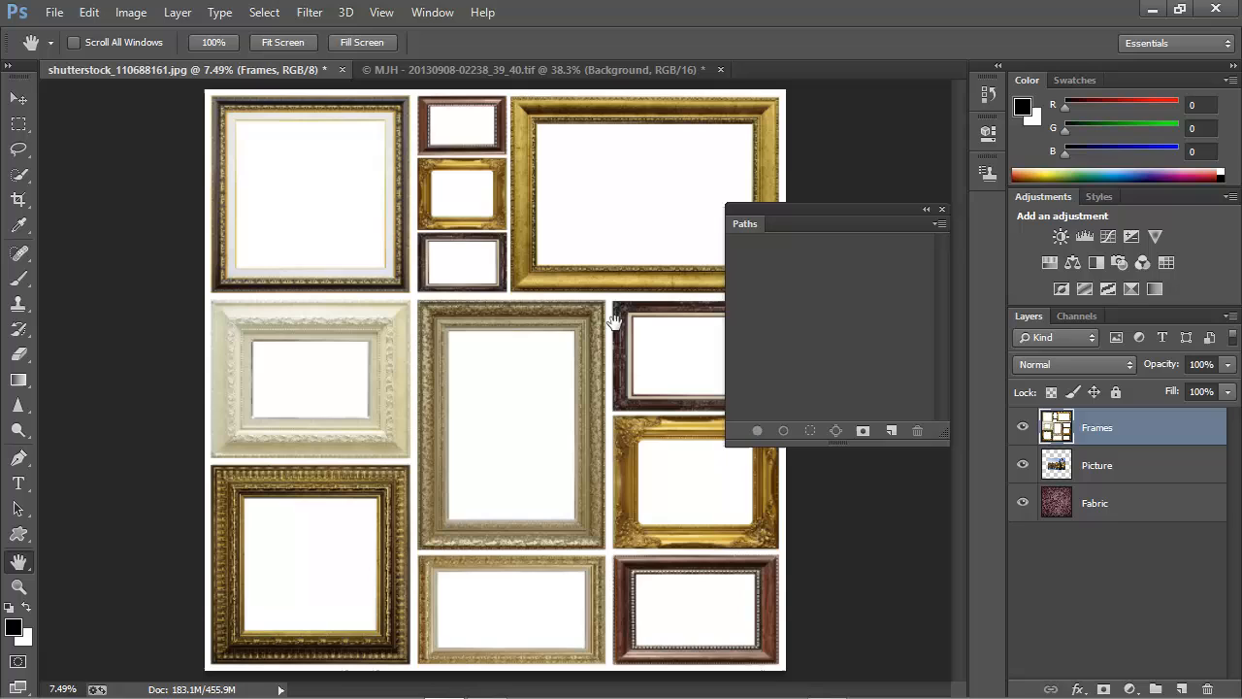
mouse_move(437, 516)
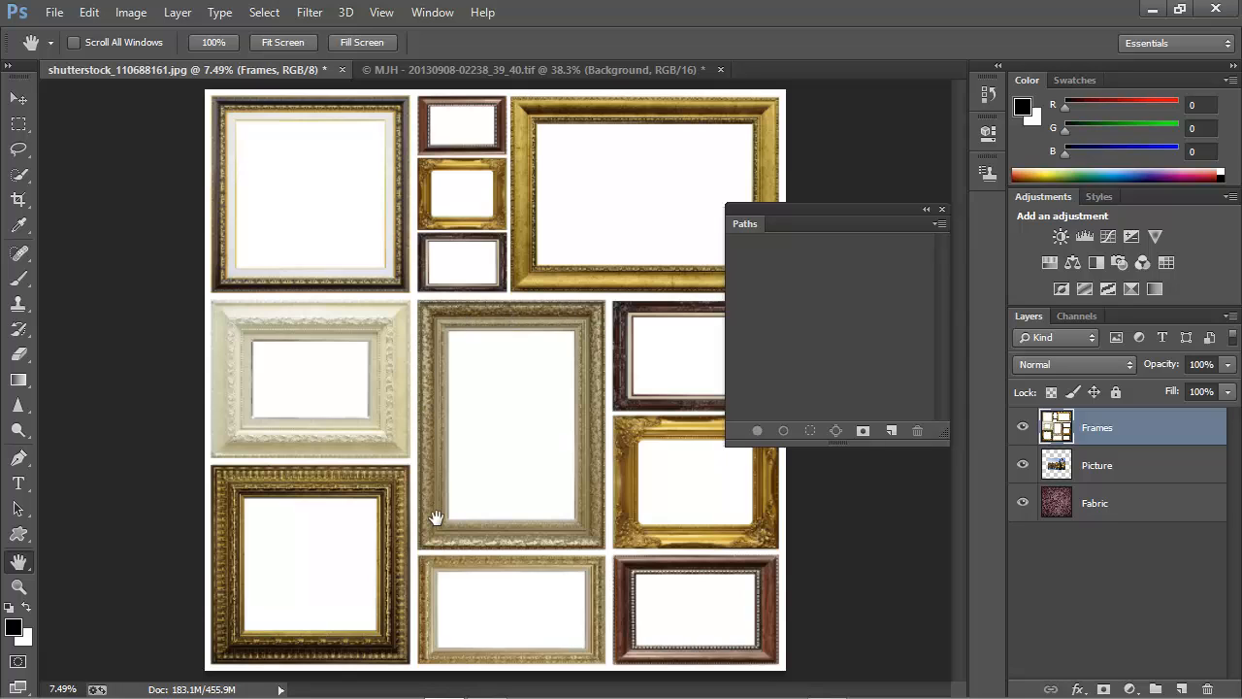
mouse_move(516, 402)
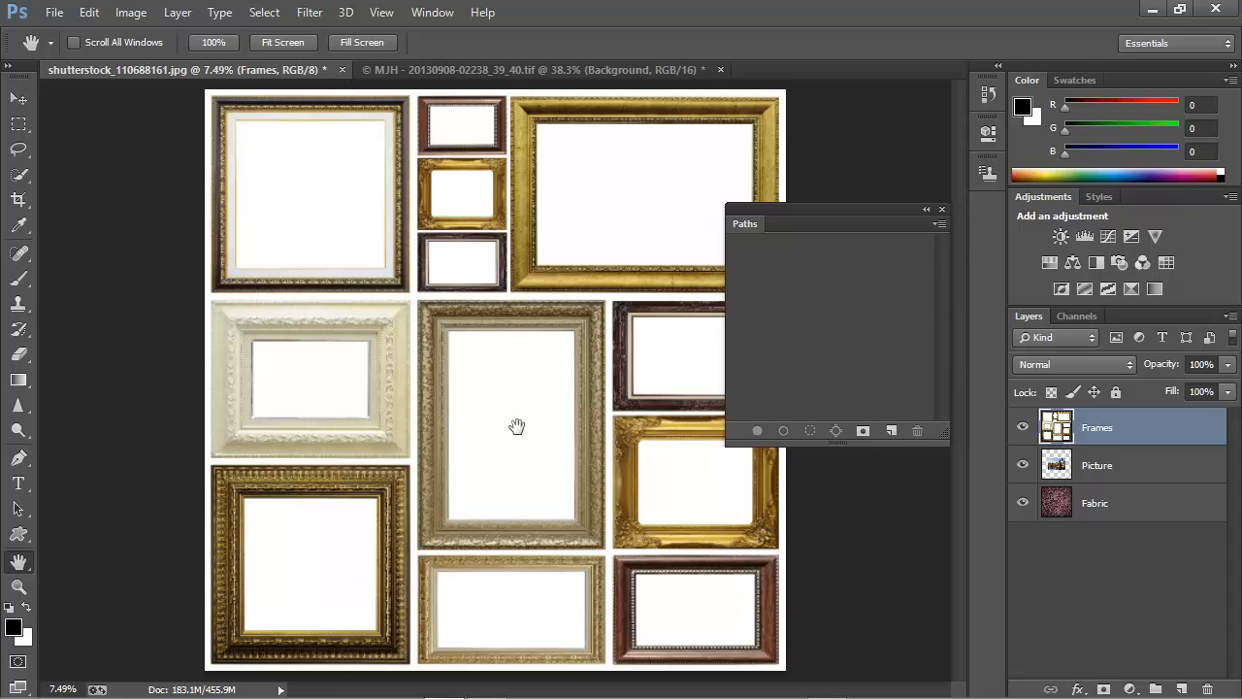
Step: With the Pen in Path mode set to Combine Shapes, place the first anchor points on the frame's outer edge
left_click(20, 458)
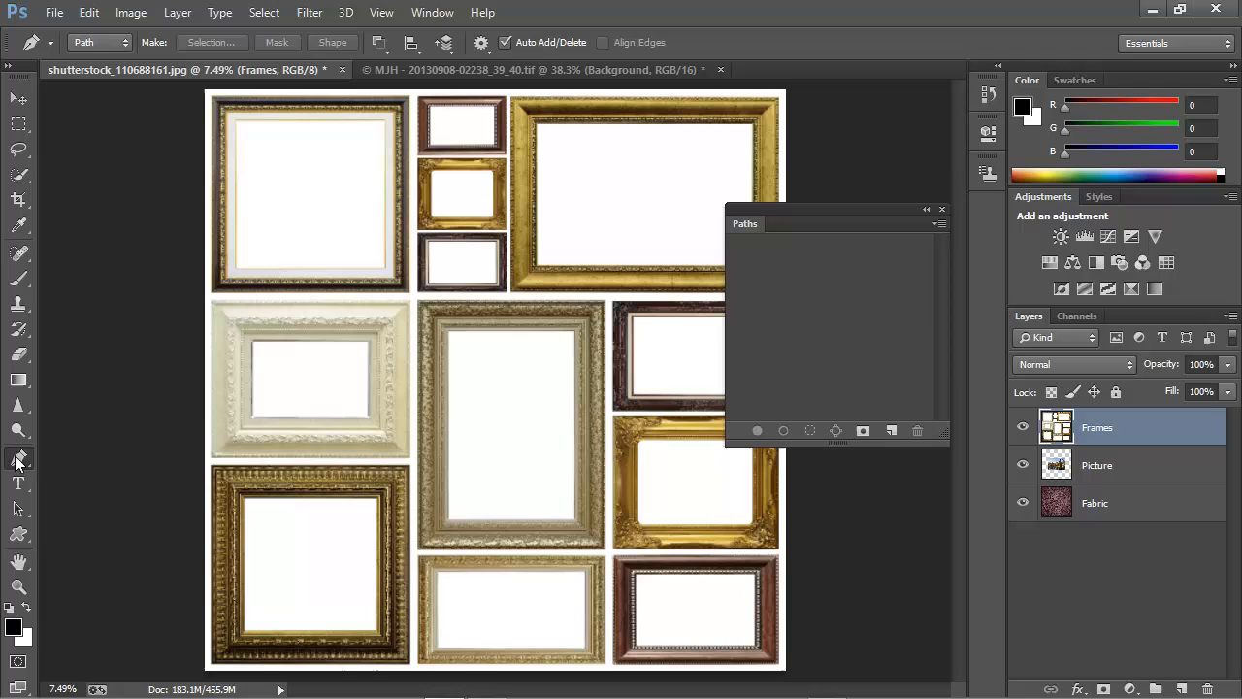
mouse_move(105, 60)
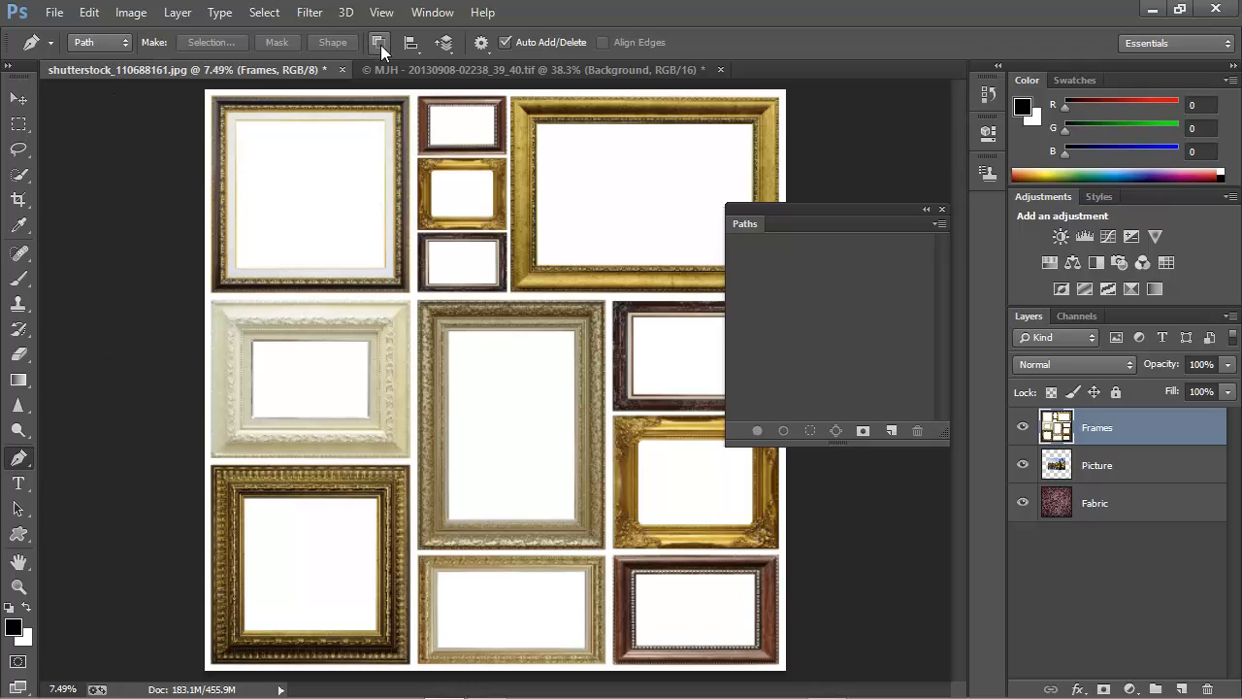
left_click(376, 43)
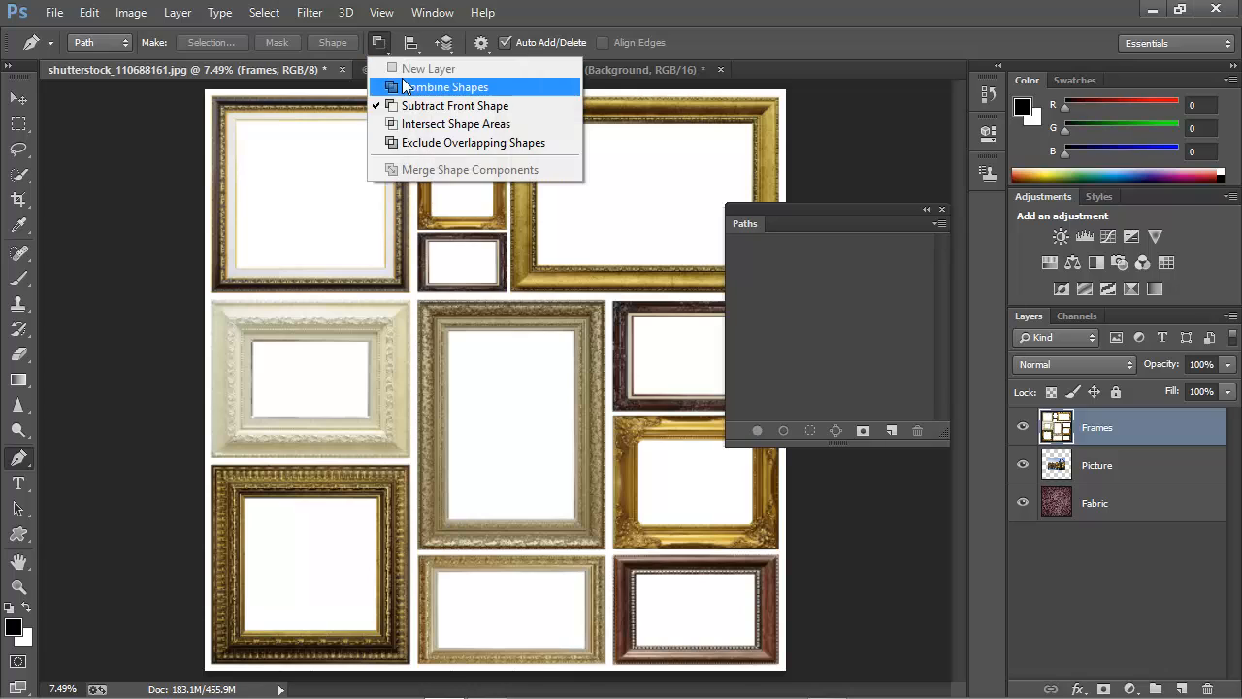
left_click(412, 93)
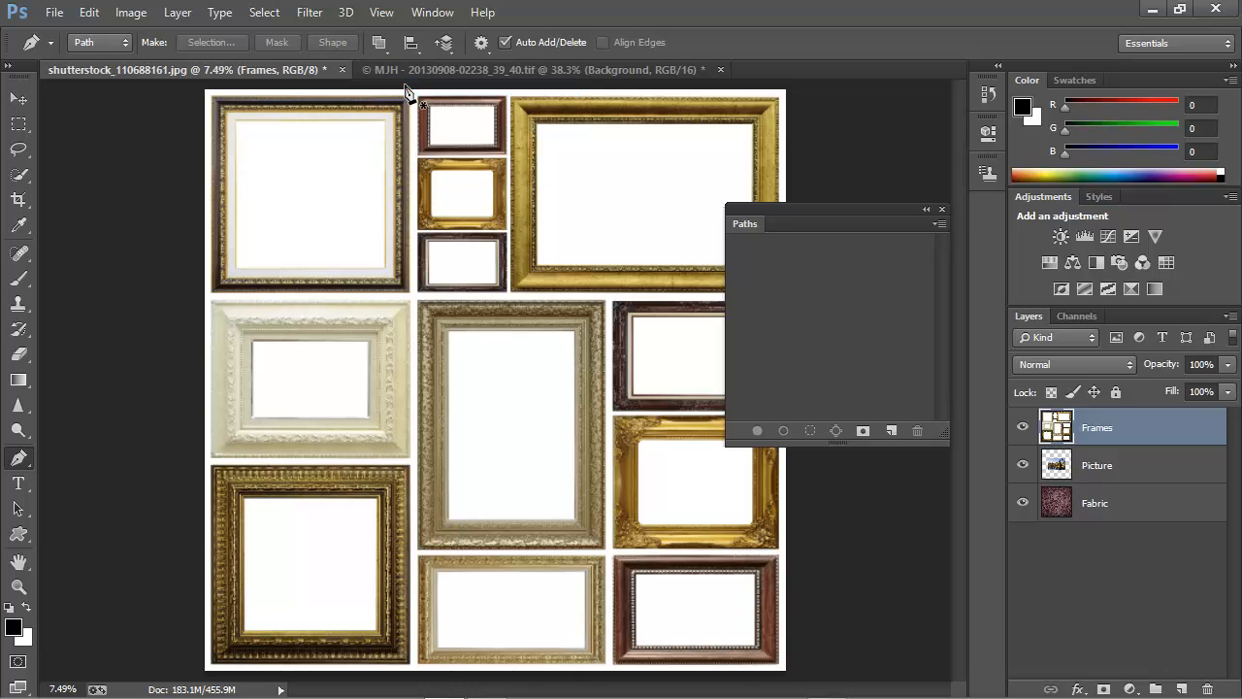
mouse_move(431, 320)
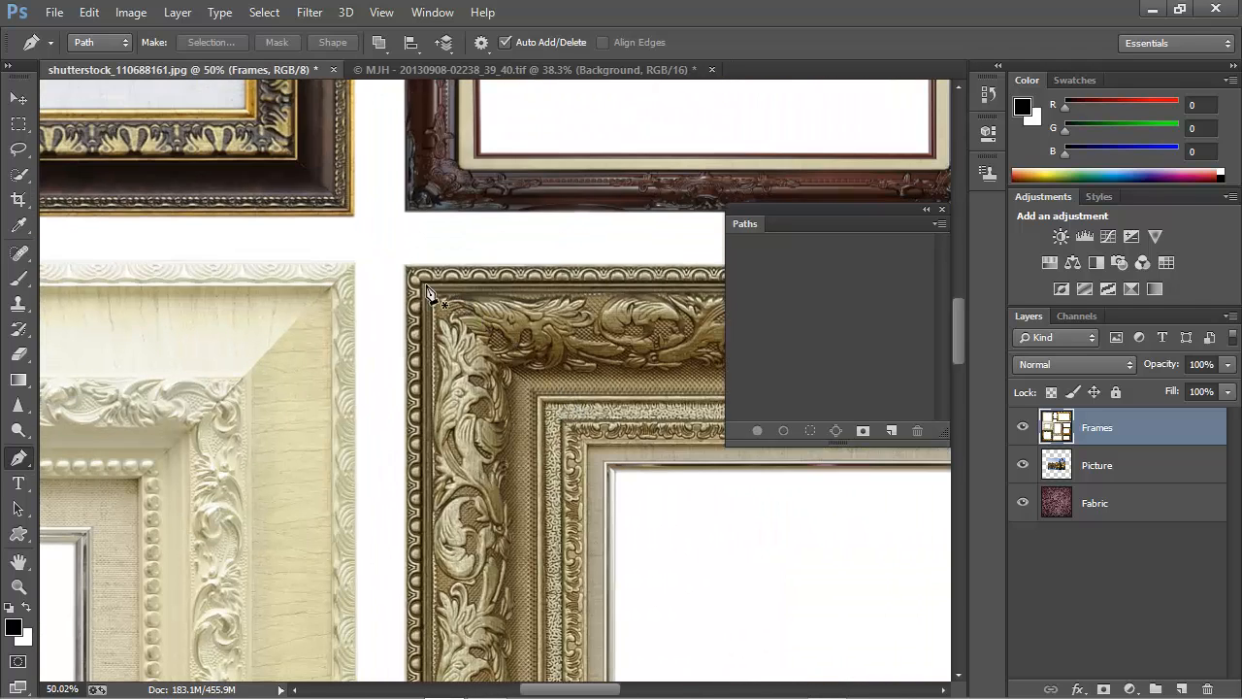
left_click(412, 276)
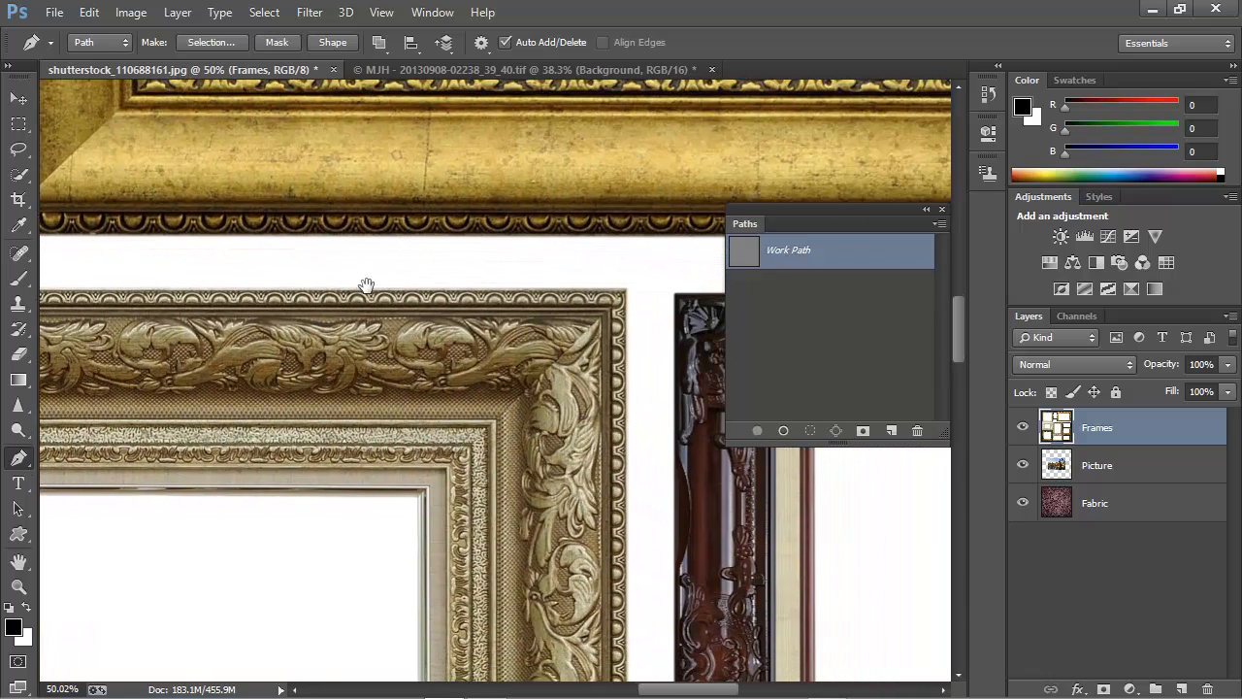
mouse_move(631, 301)
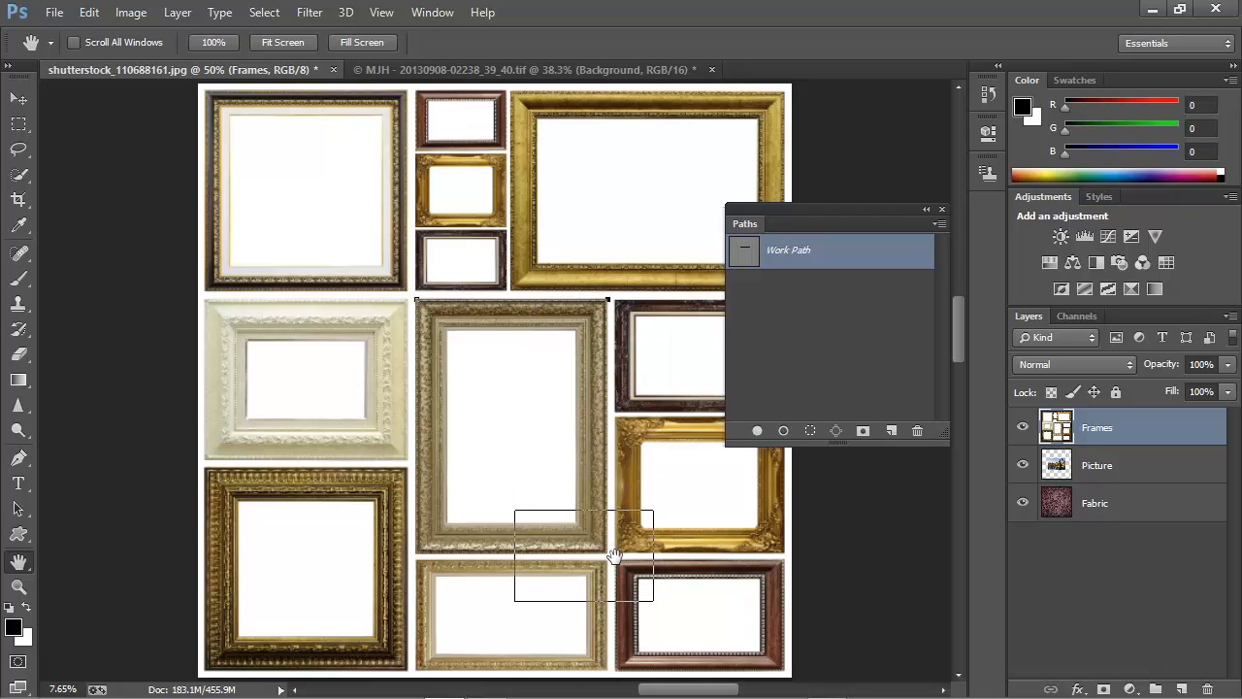
scroll("up", 3)
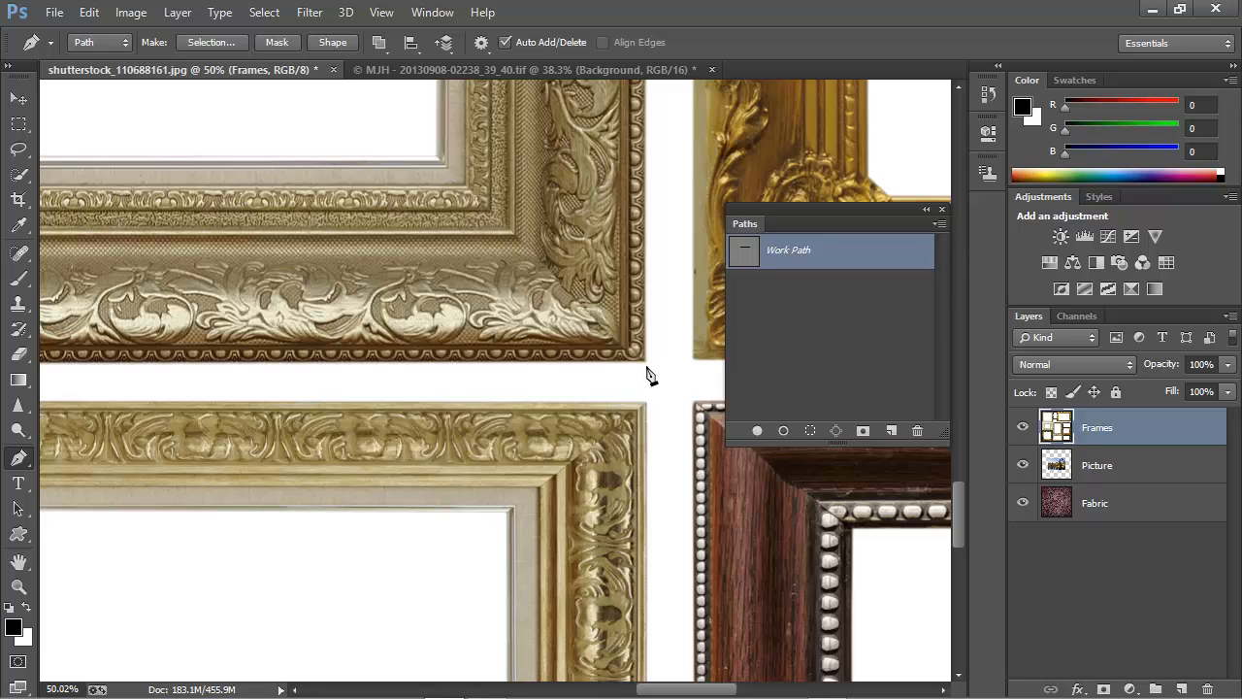
mouse_move(648, 373)
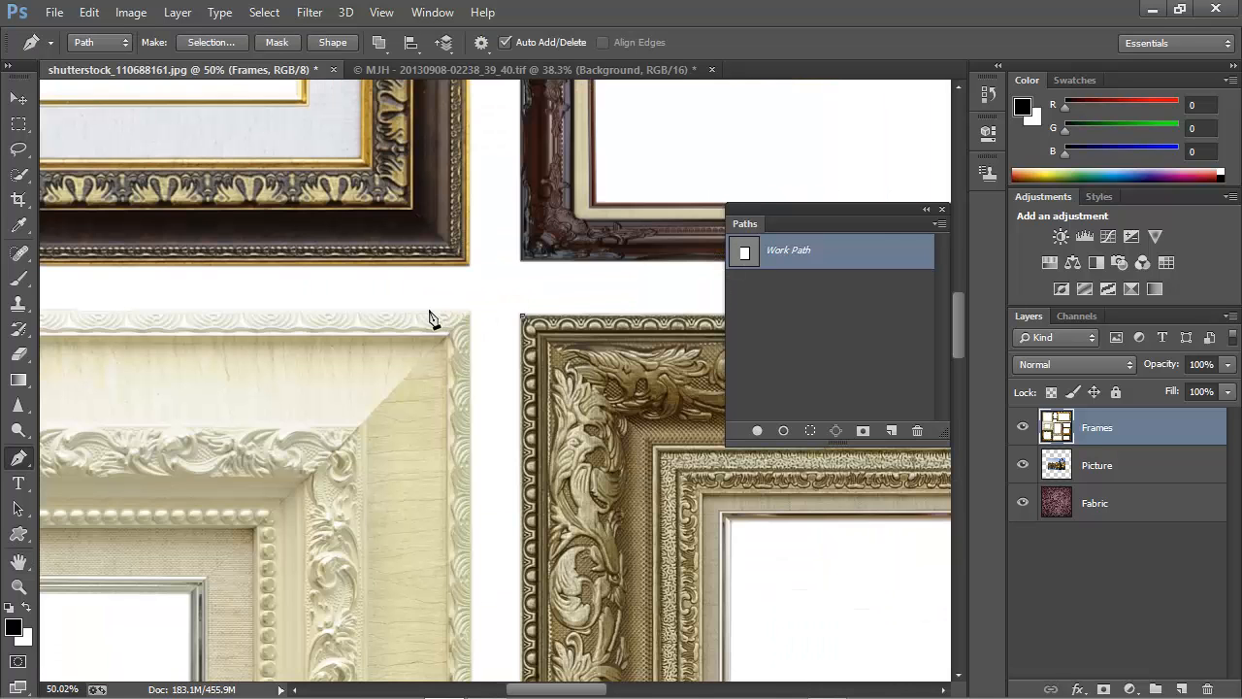
mouse_move(528, 330)
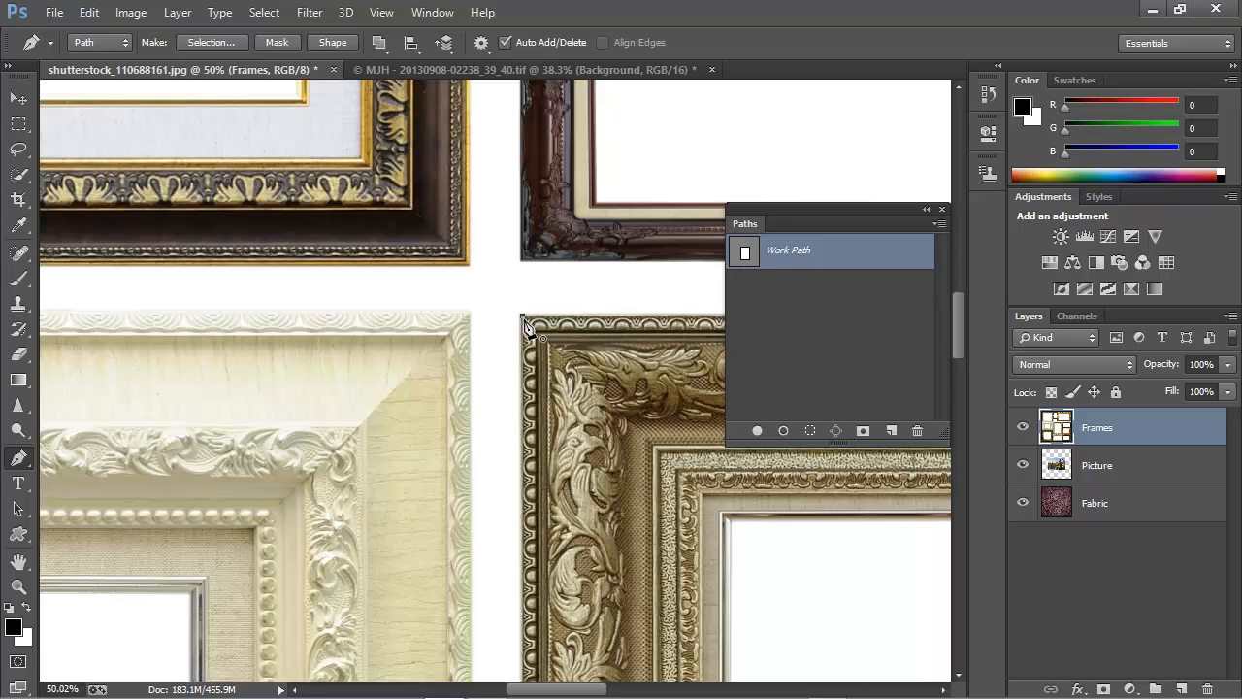
mouse_move(749, 276)
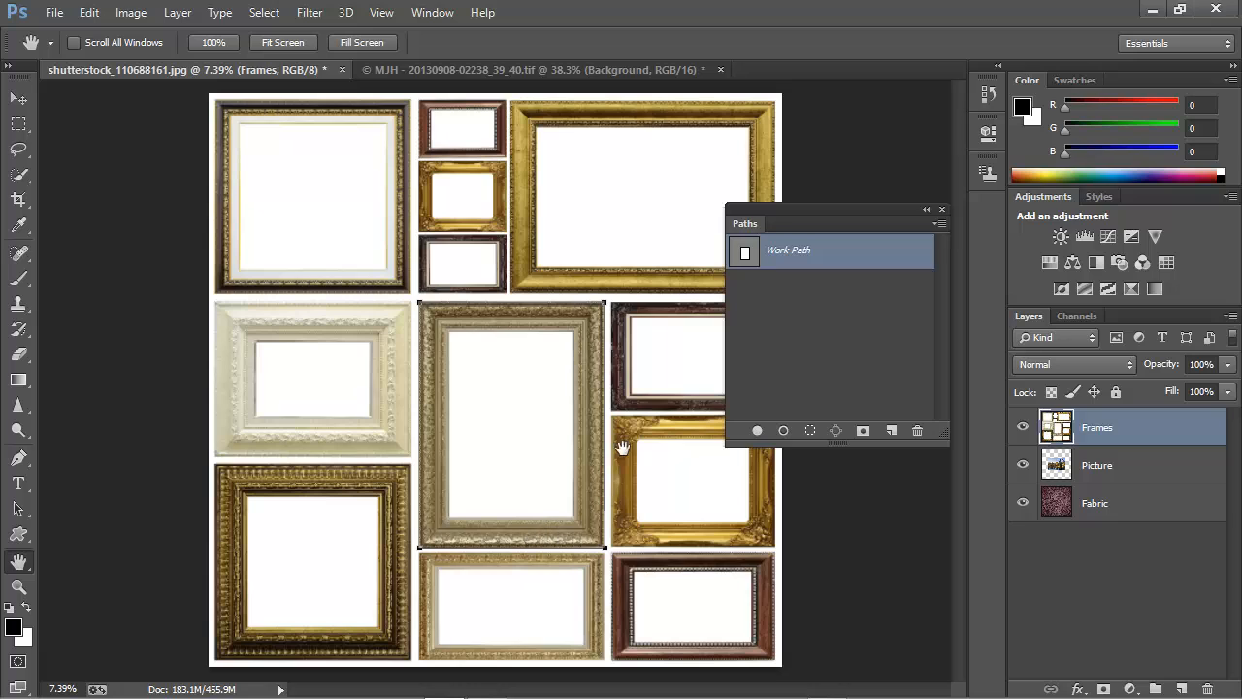
mouse_move(431, 559)
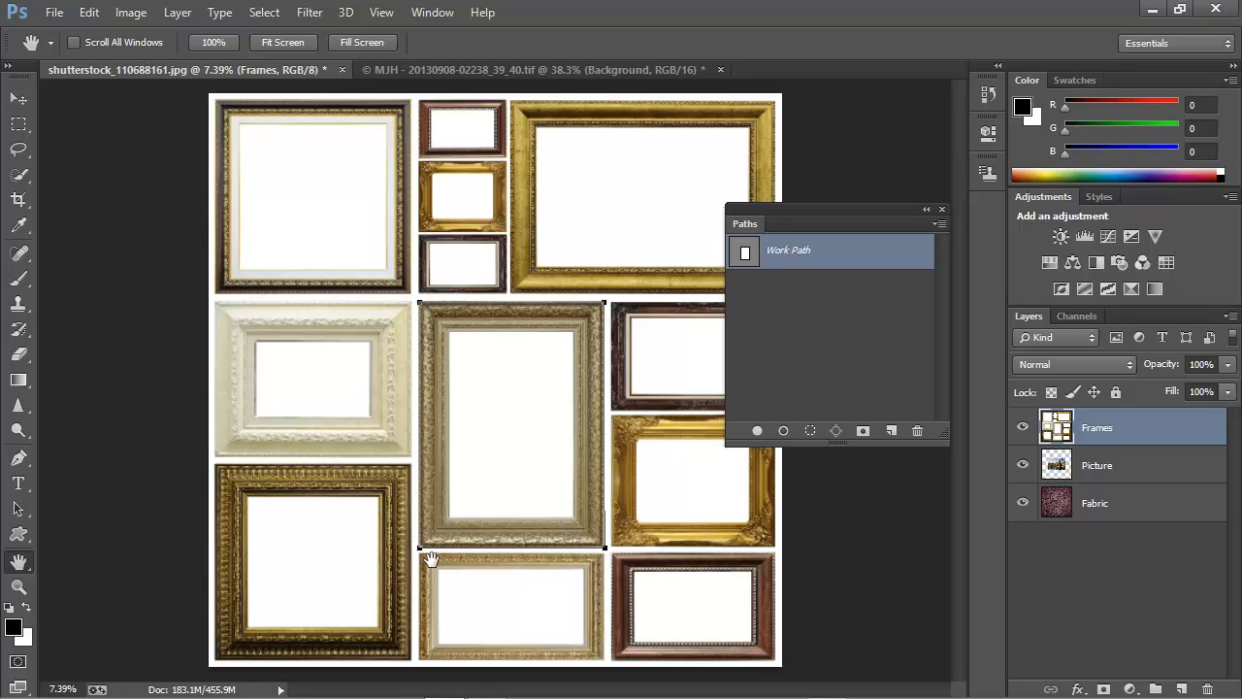
mouse_move(477, 435)
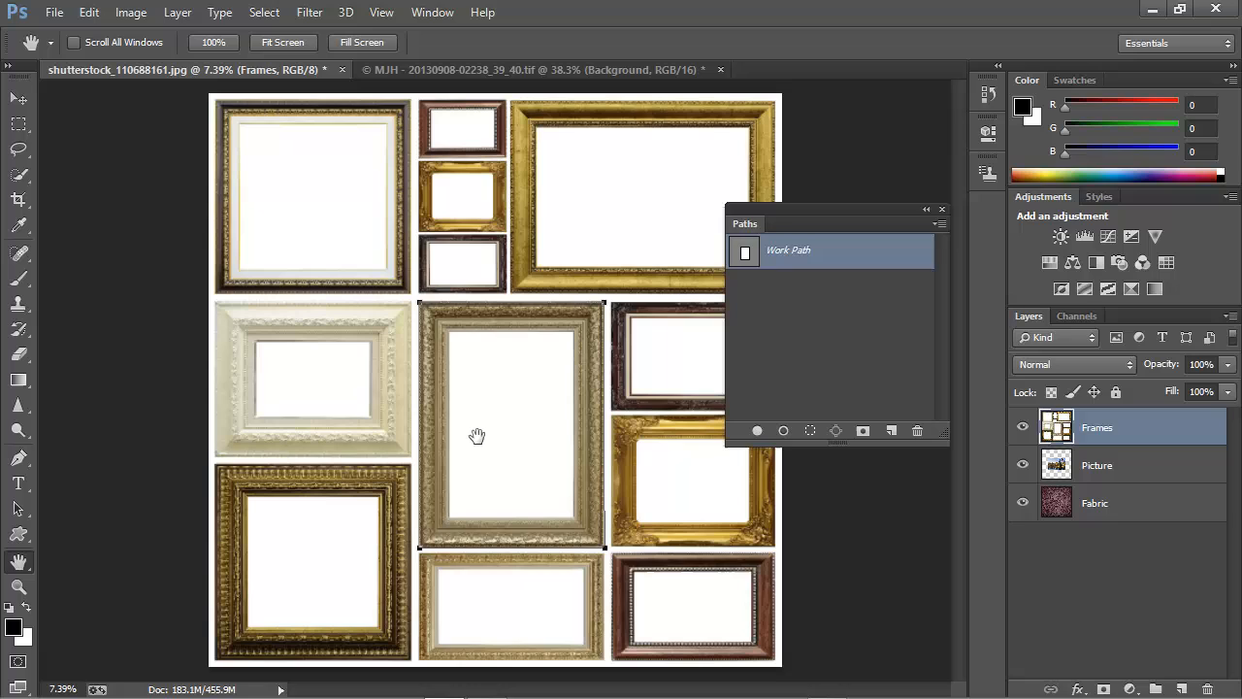
mouse_move(157, 481)
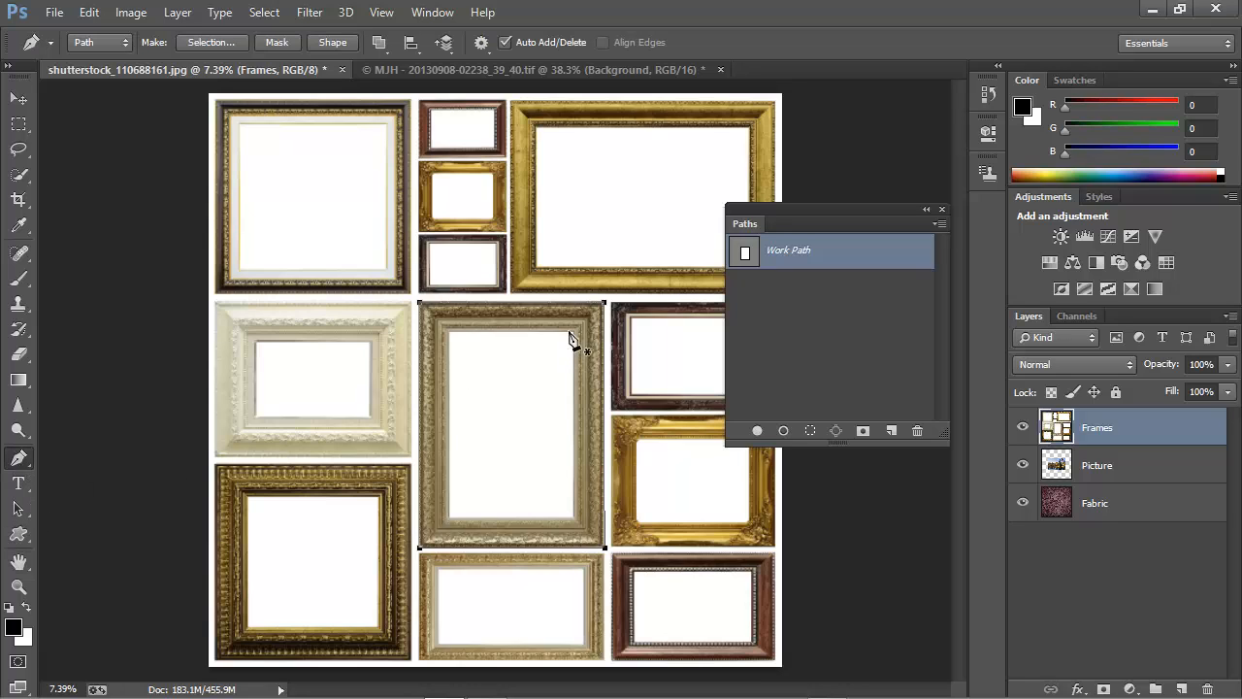
mouse_move(451, 337)
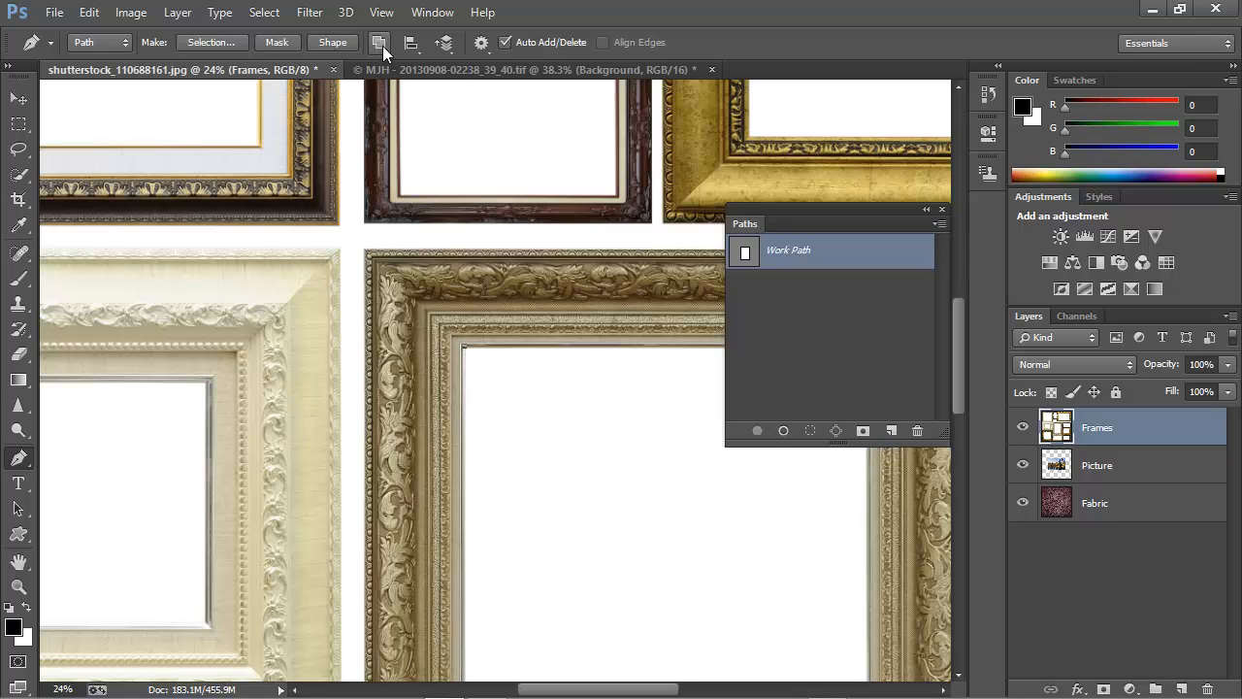
Step: Add the remaining anchor points along the frame's corners to complete the Work Path outline
left_click(380, 43)
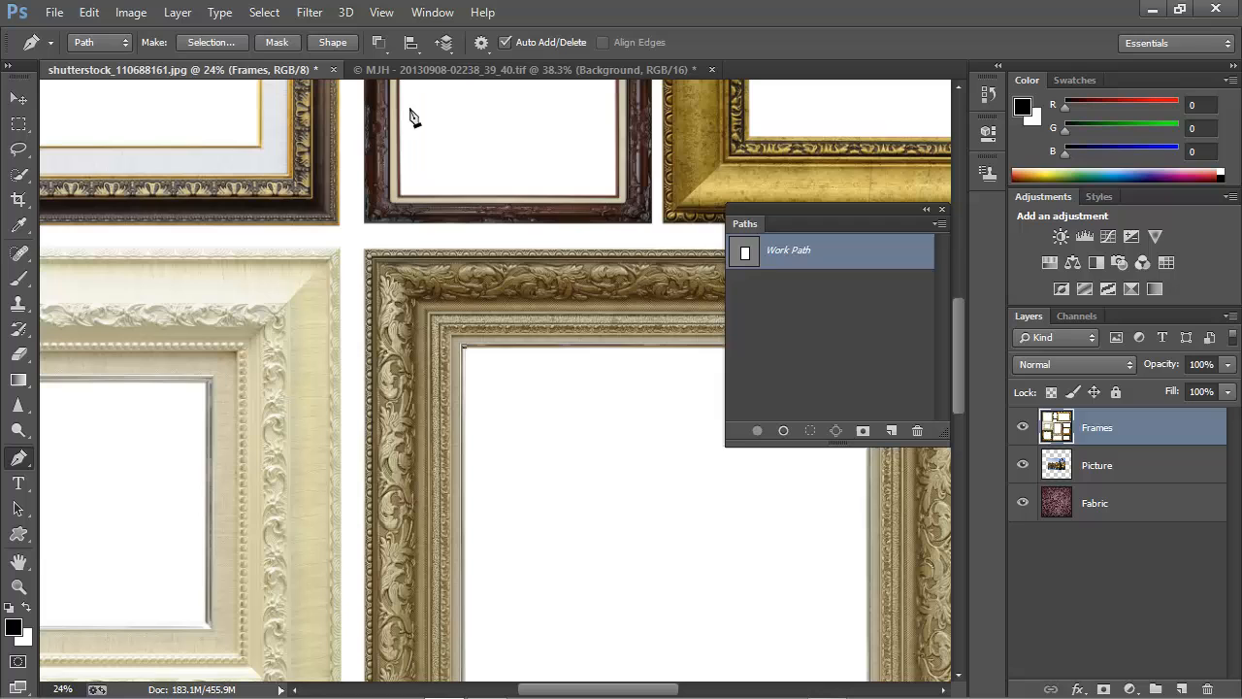
mouse_move(543, 443)
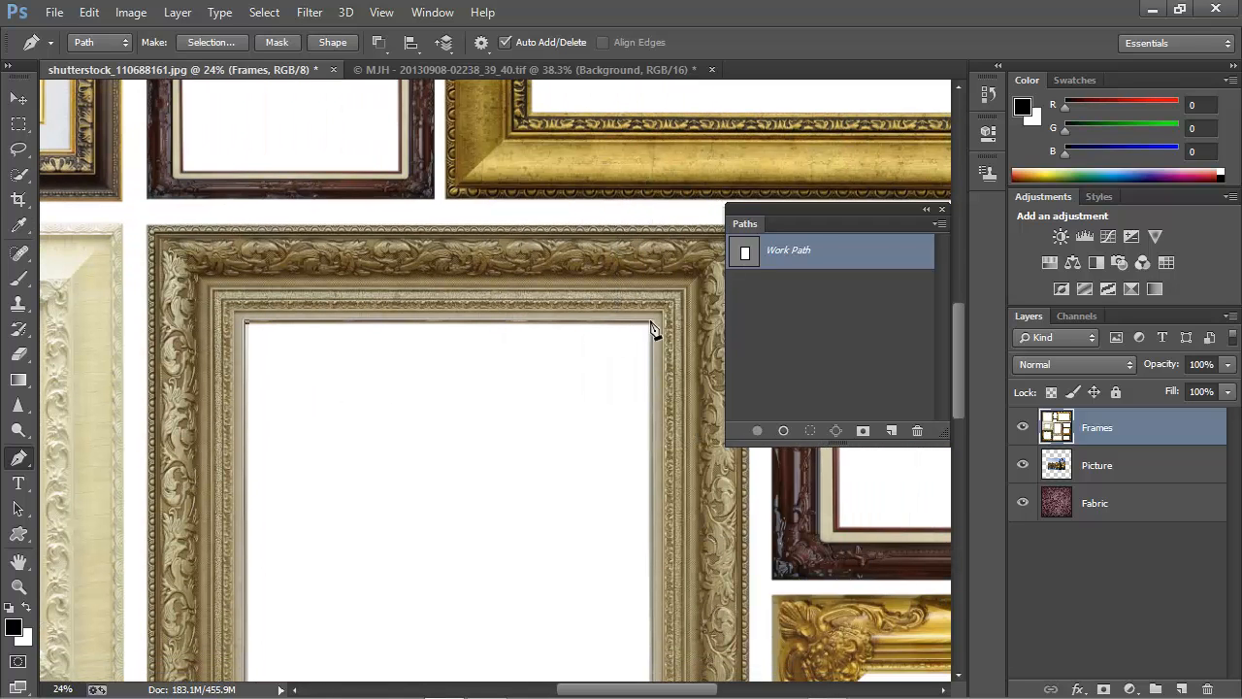
left_click(652, 324)
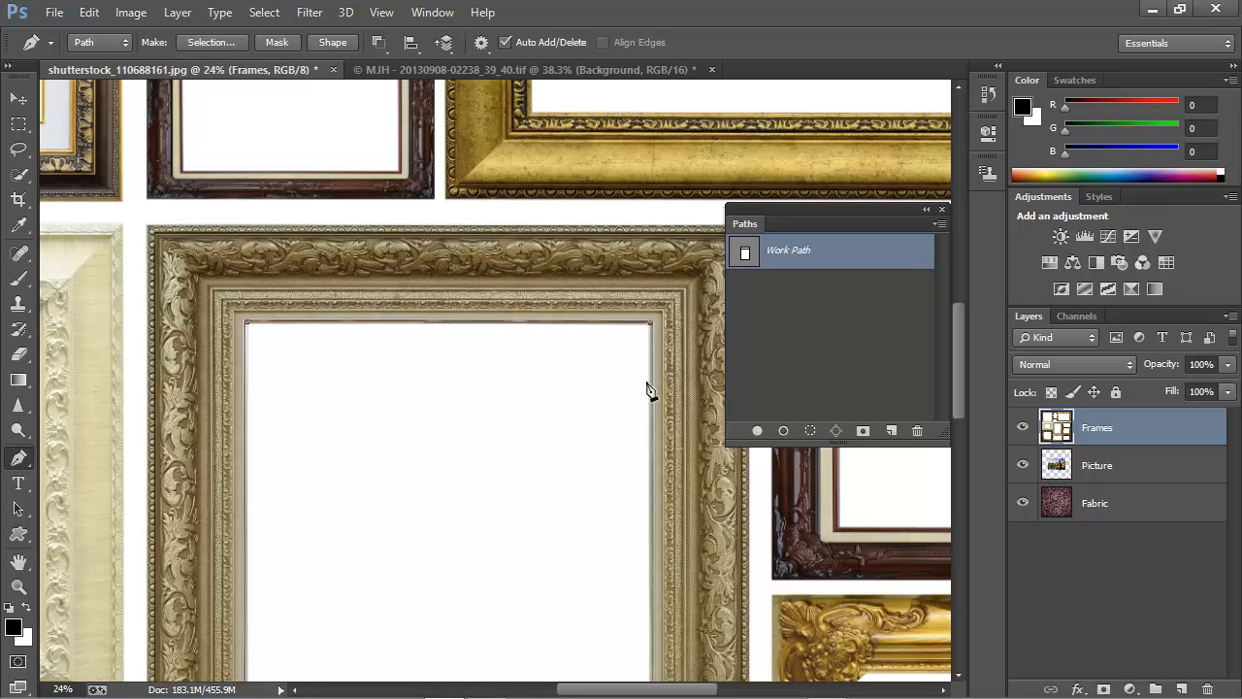
scroll("down", 3)
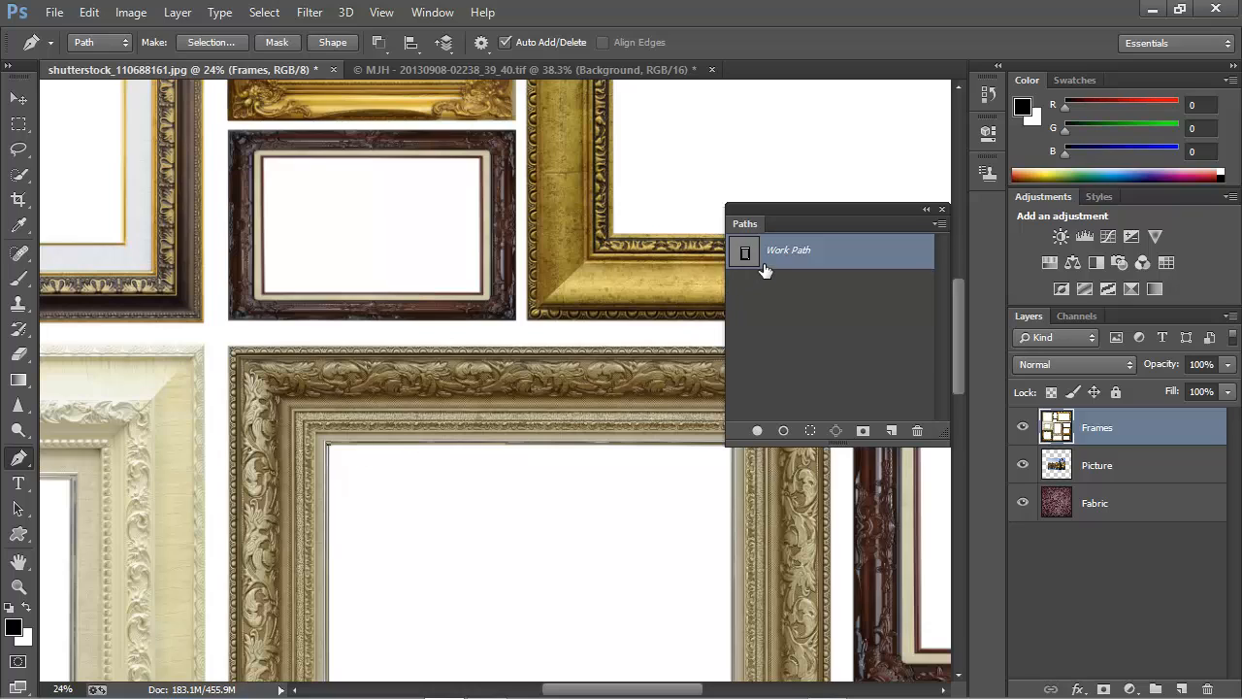
mouse_move(753, 262)
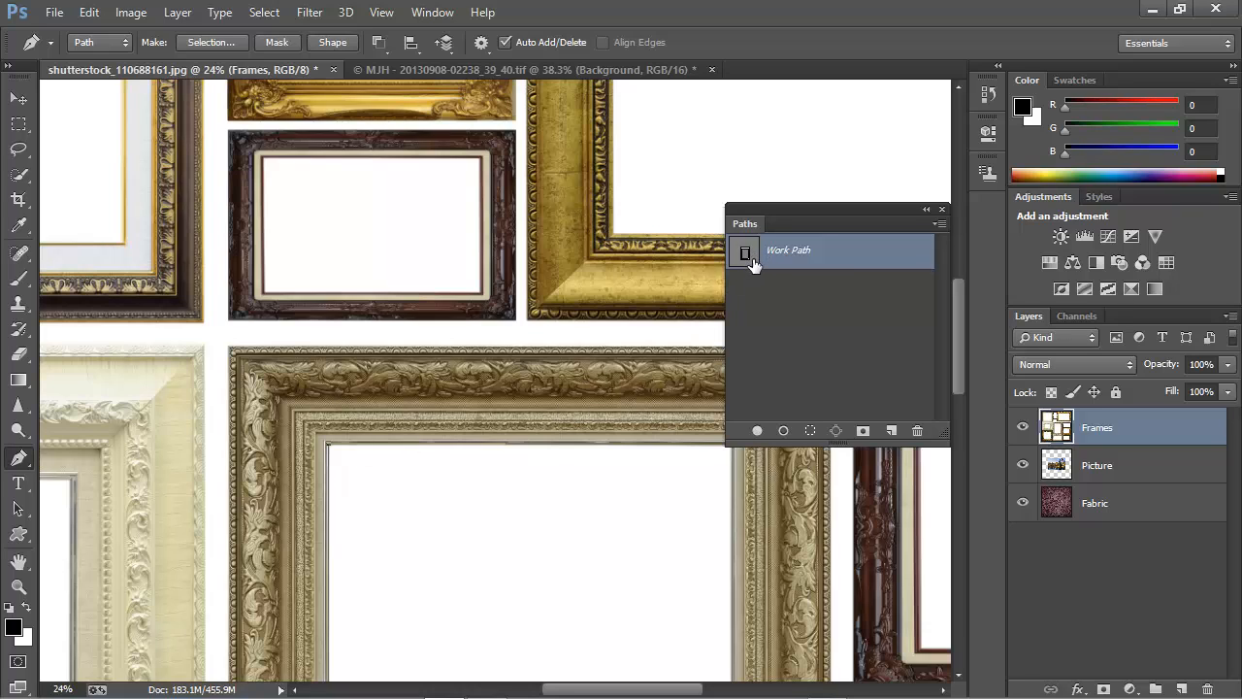
mouse_move(747, 254)
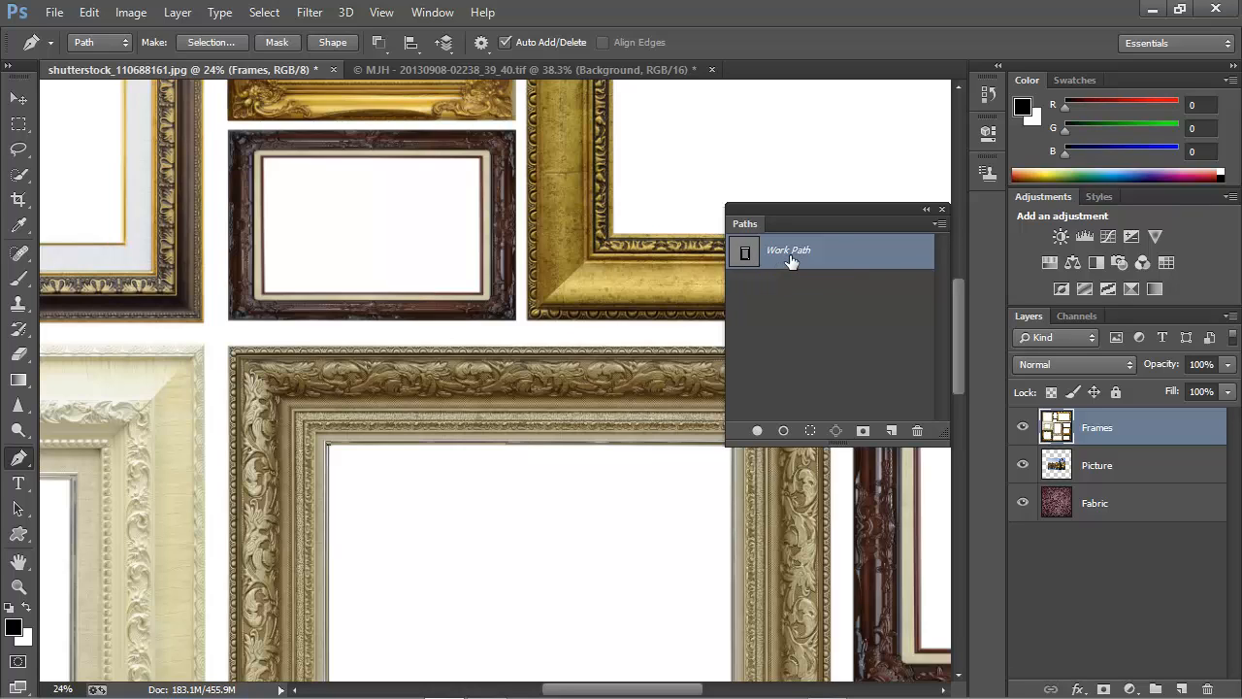
Step: Save the Work Path under the name Frame in the Paths panel
double_click(789, 250)
type("Frame")
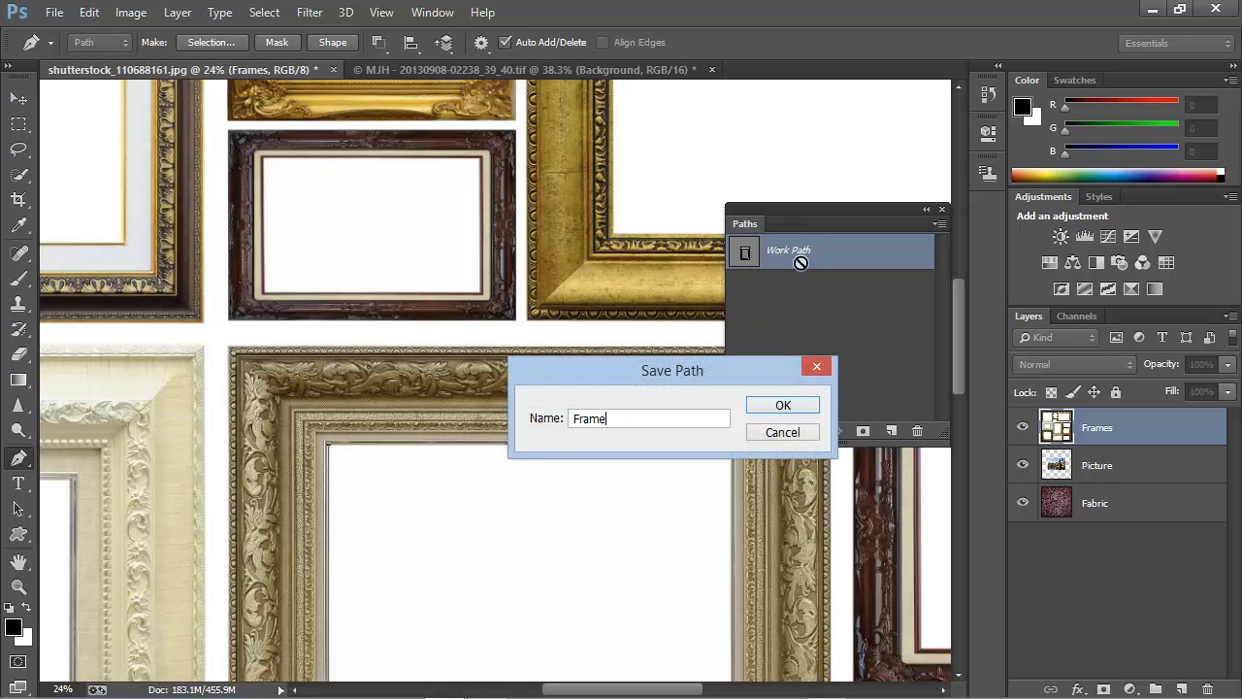
left_click(782, 405)
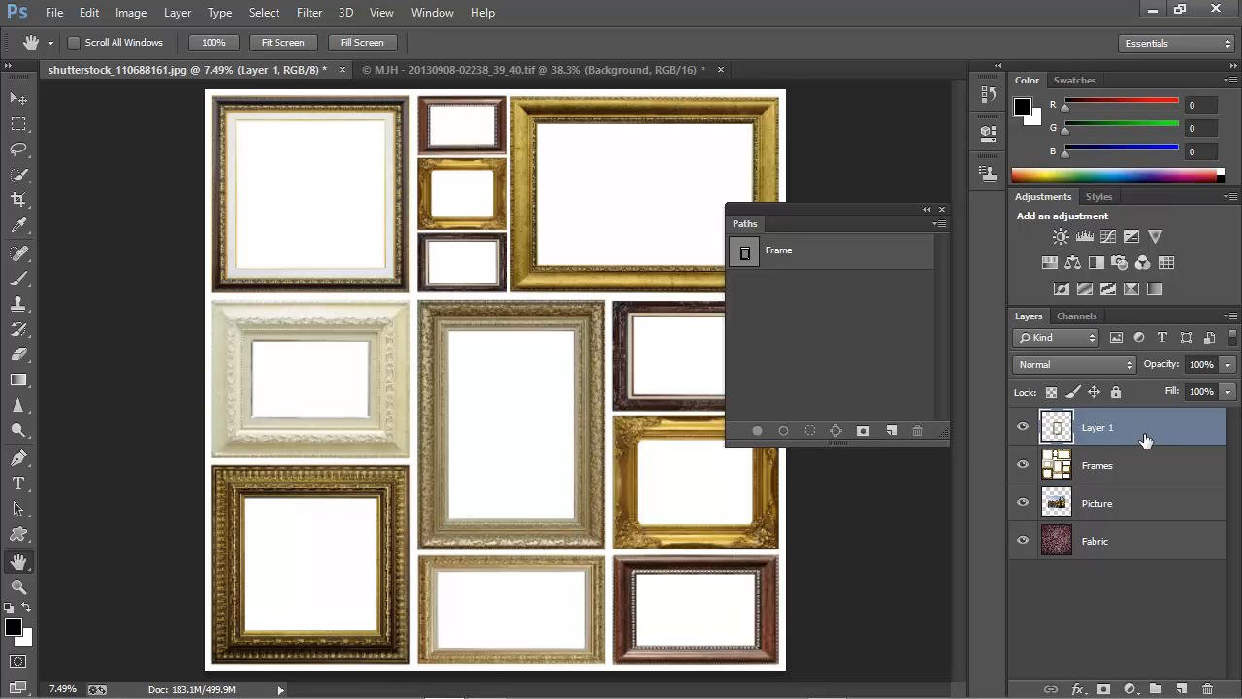
mouse_move(1033, 481)
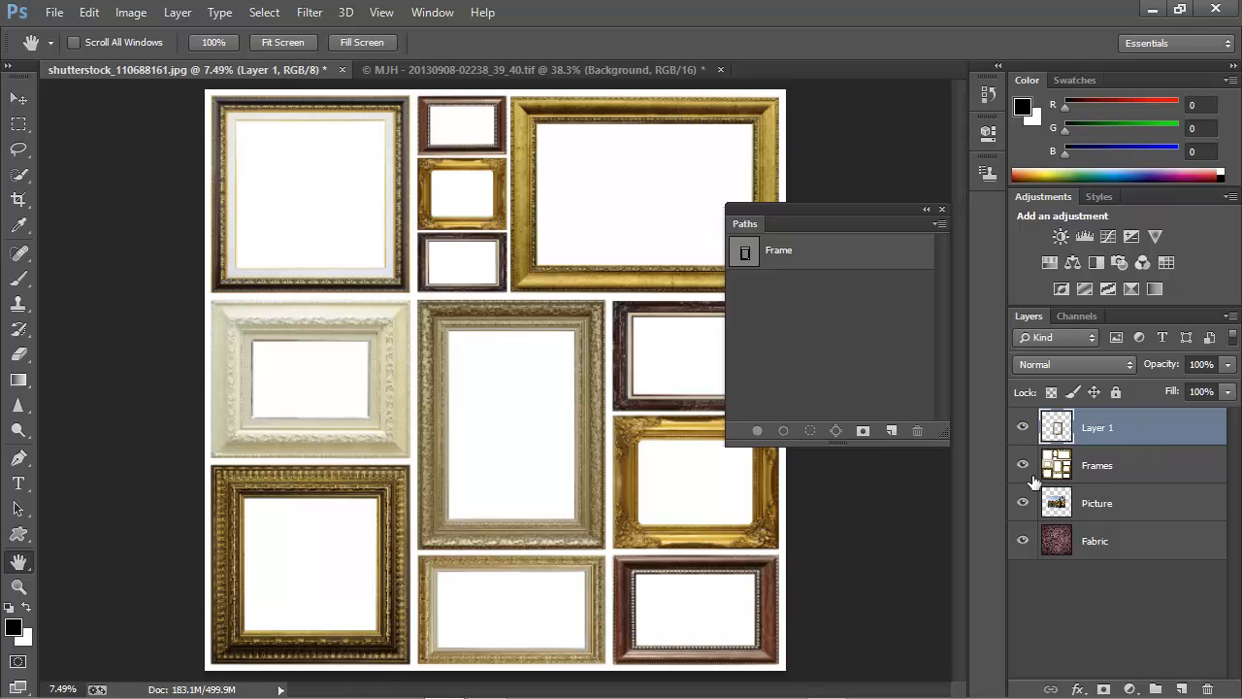
Step: Hide the Frames layer so the cut-out gold frame shows over the lake picture
left_click(1021, 465)
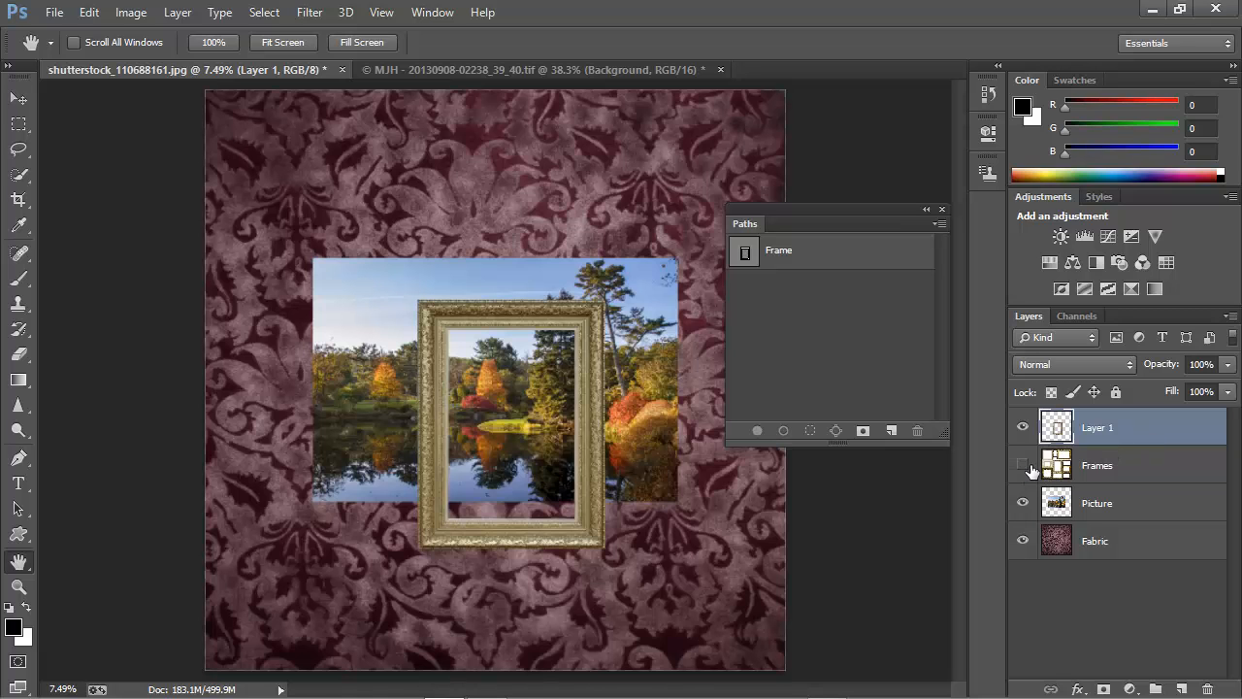
left_click(1021, 466)
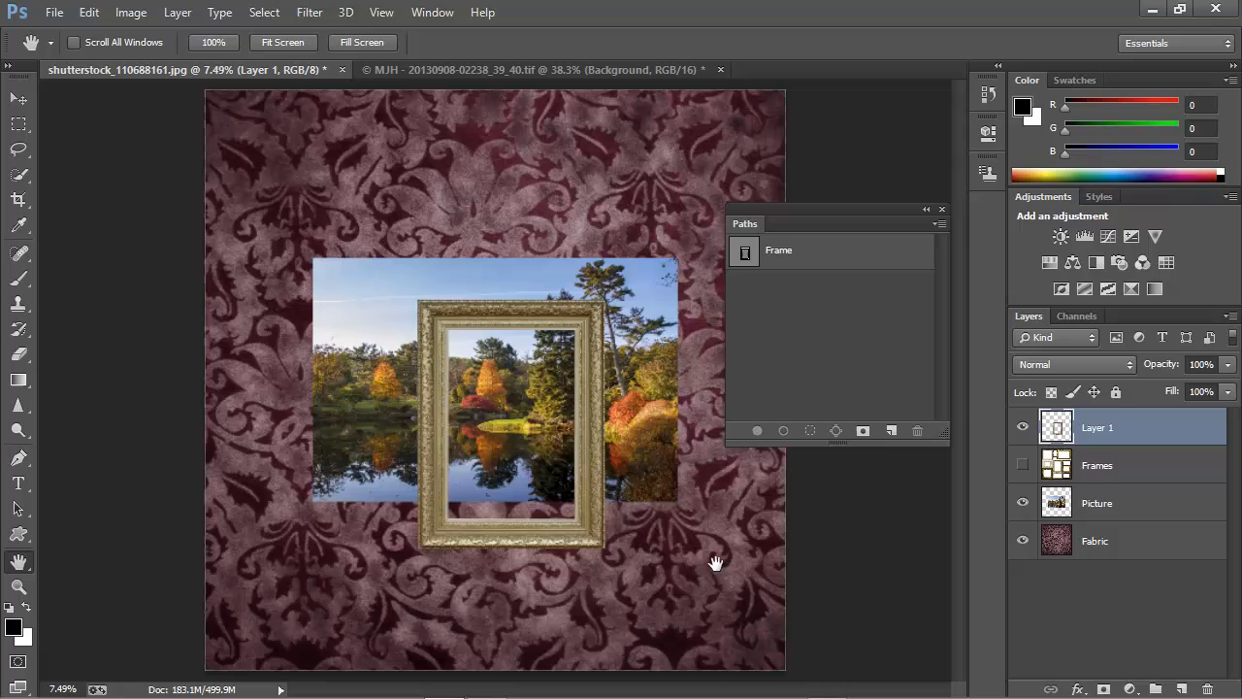
mouse_move(524, 489)
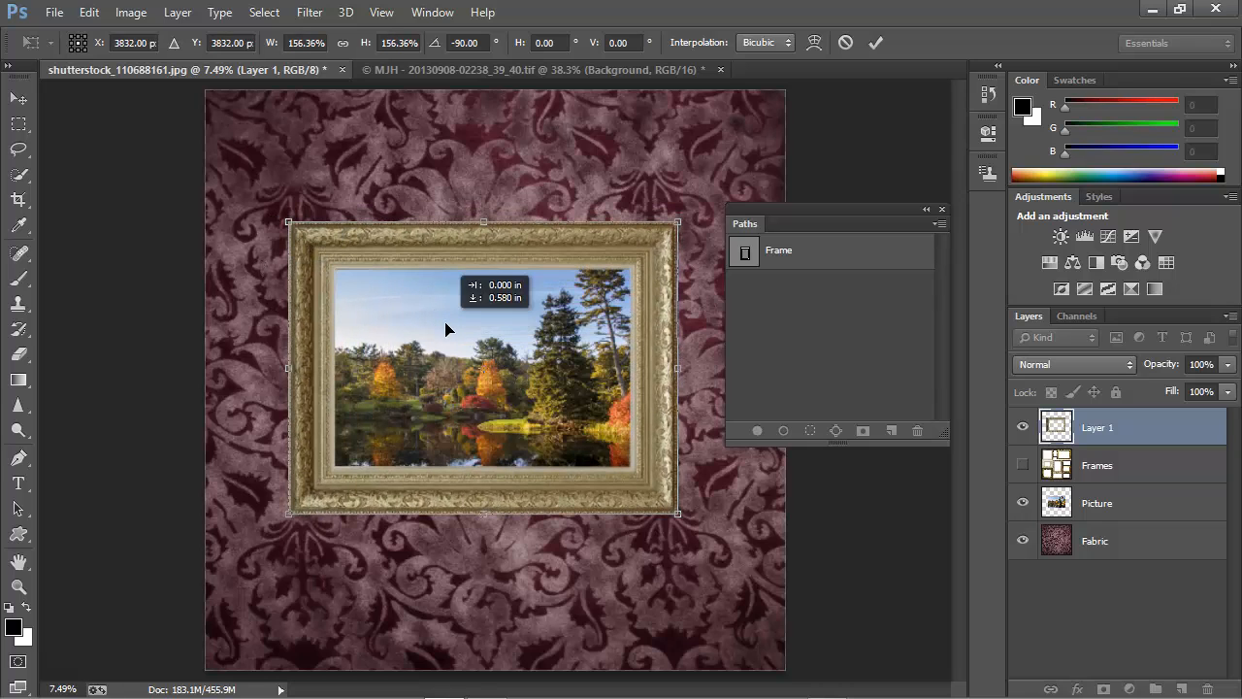
Step: Commit the frame's -90° rotation and roughly 156% scaling over the landscape photo
left_click(874, 43)
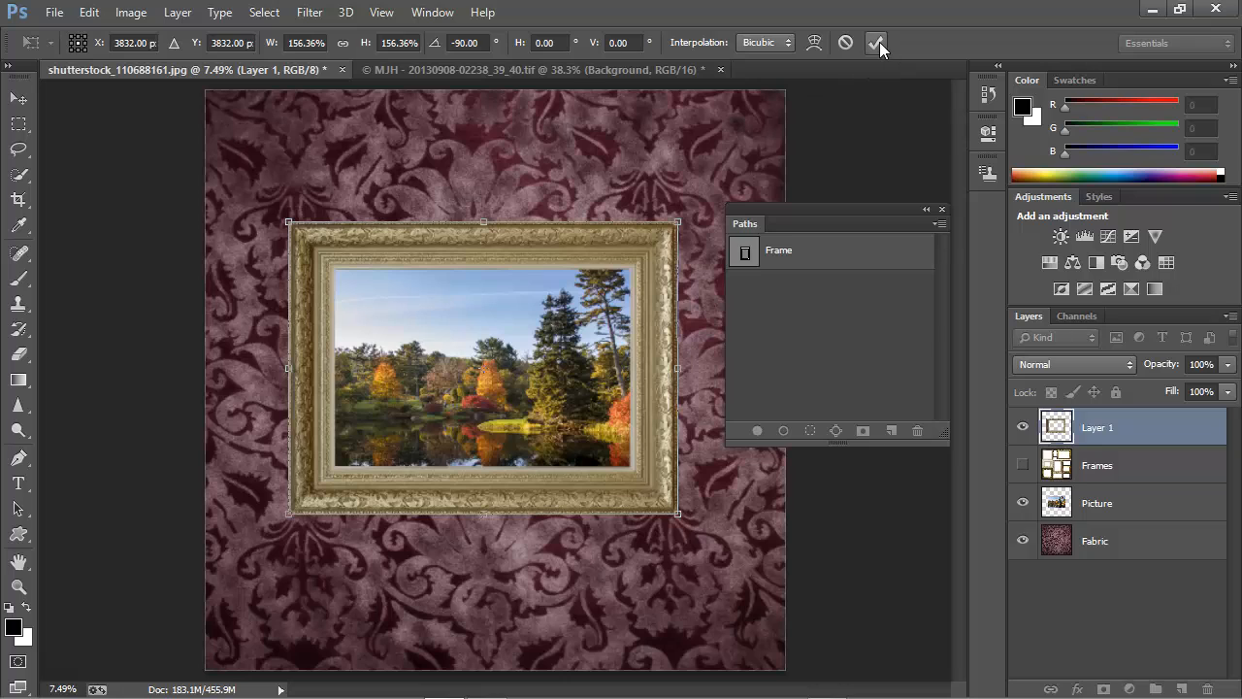
left_click(878, 43)
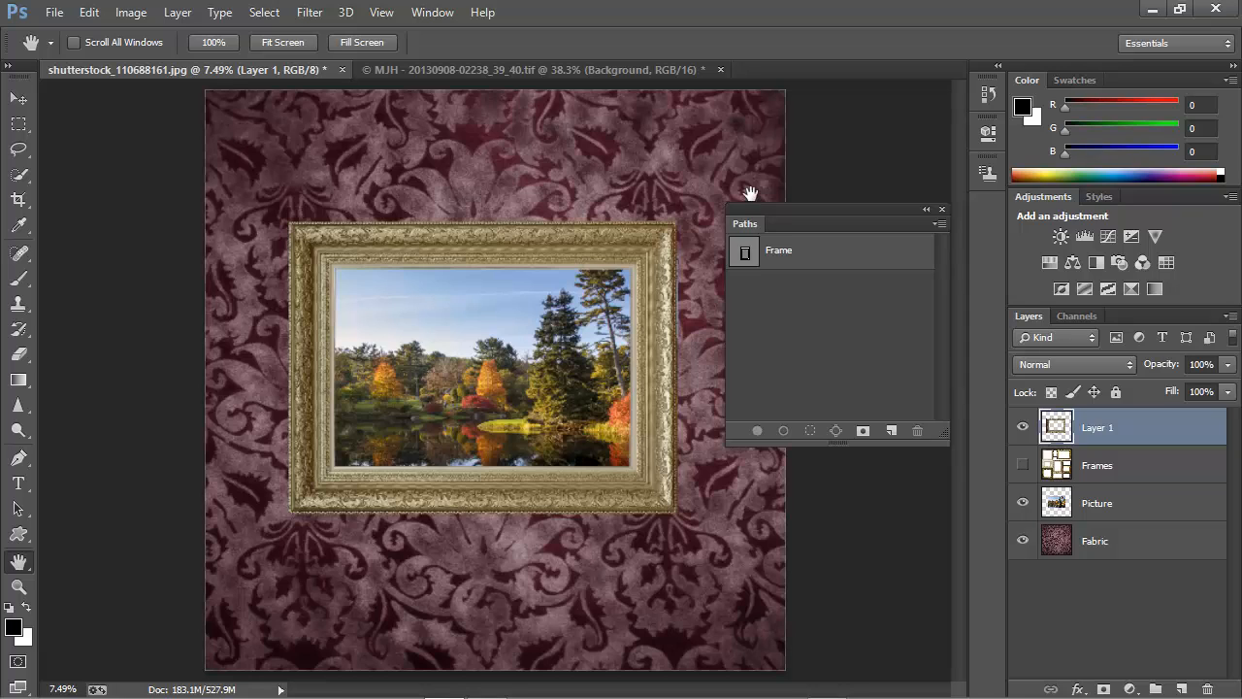
Step: Switch to the star-on-siding photo document that holds the Star path
left_click(475, 70)
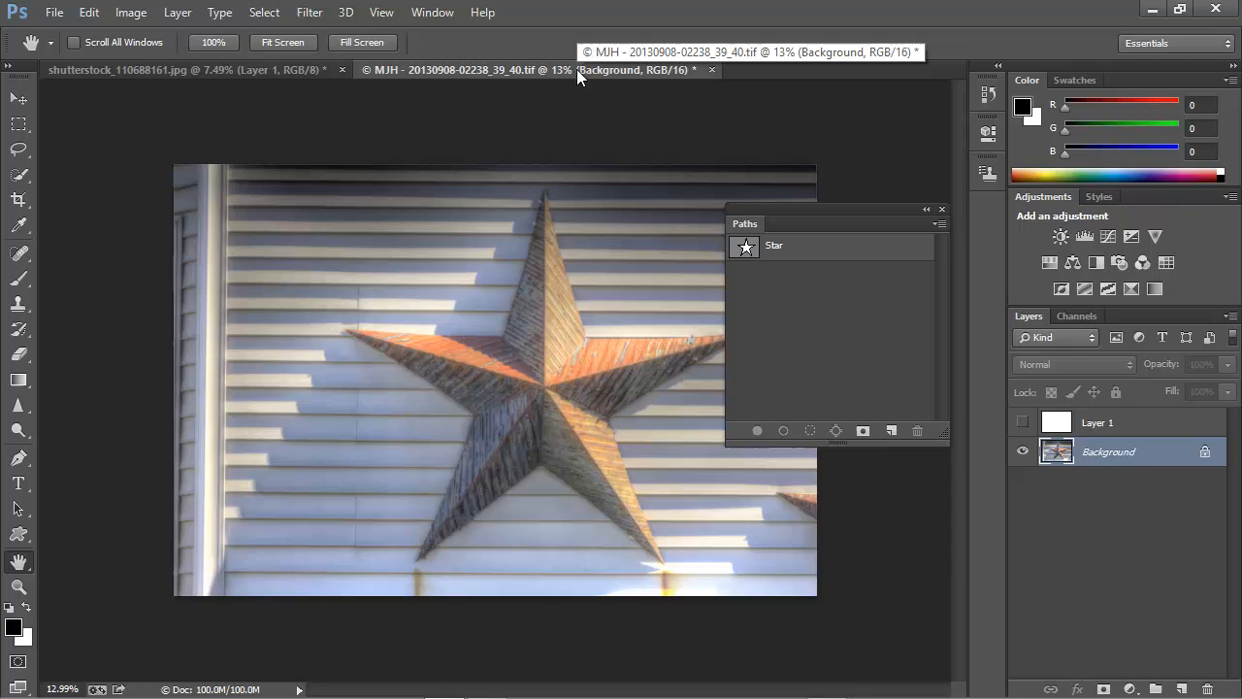
mouse_move(586, 271)
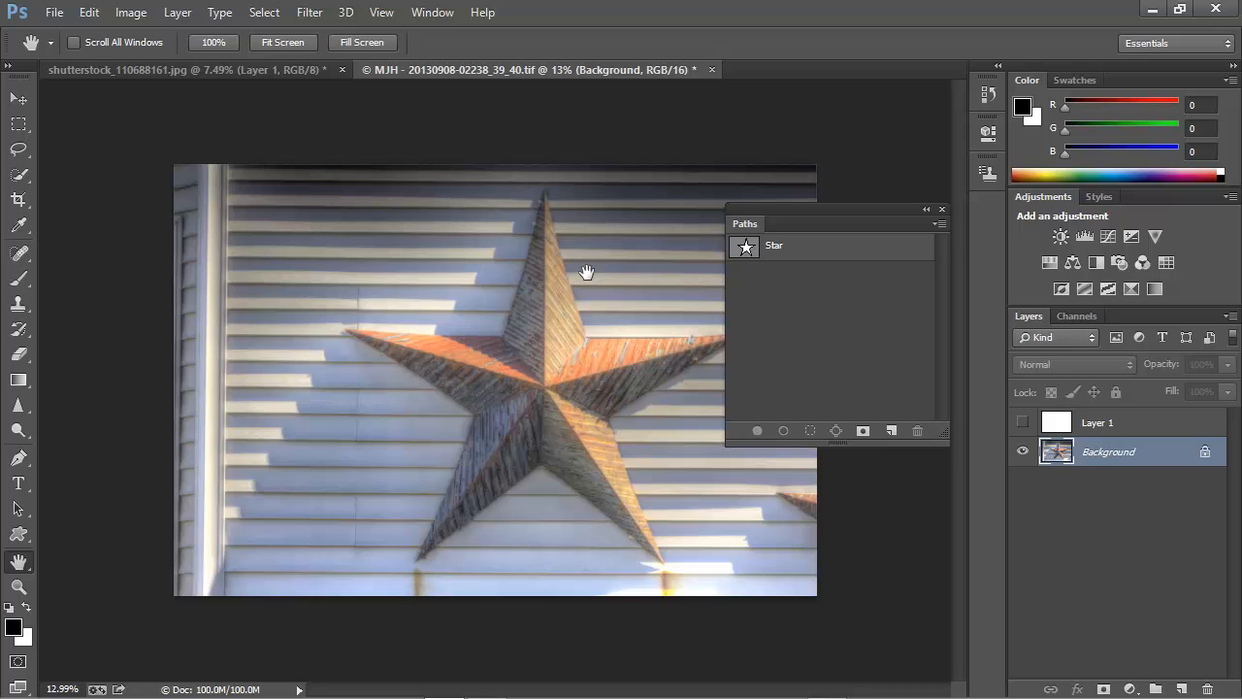
mouse_move(699, 295)
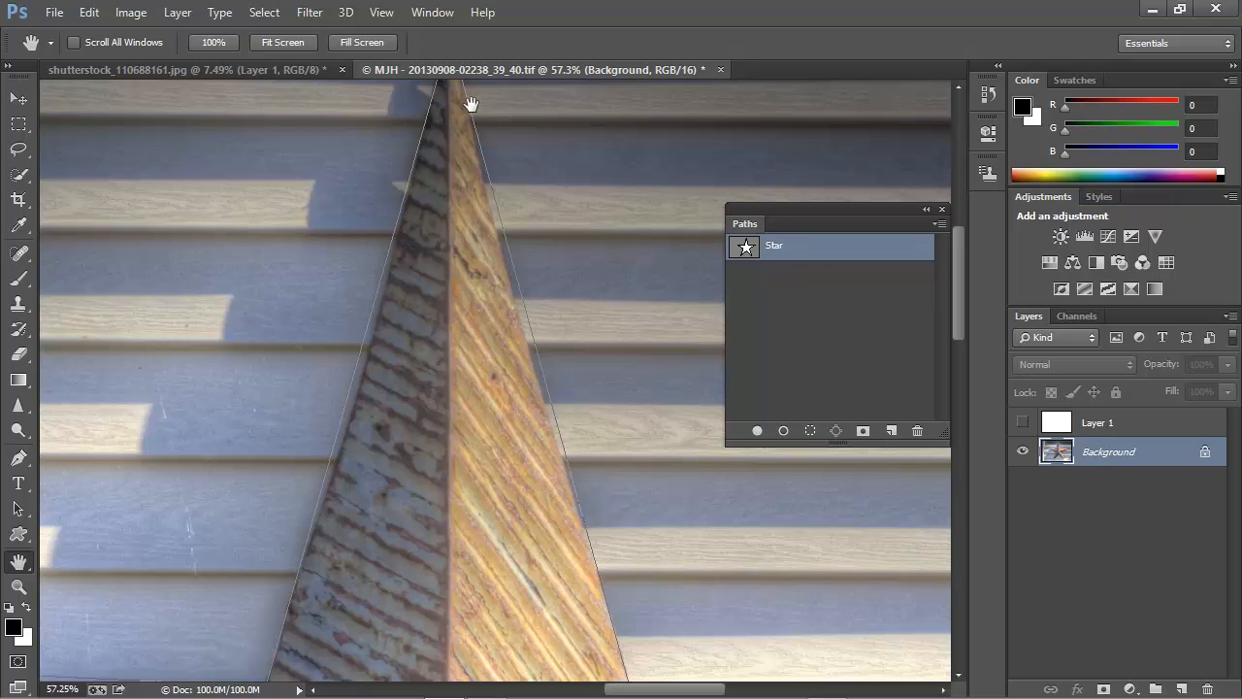
mouse_move(571, 468)
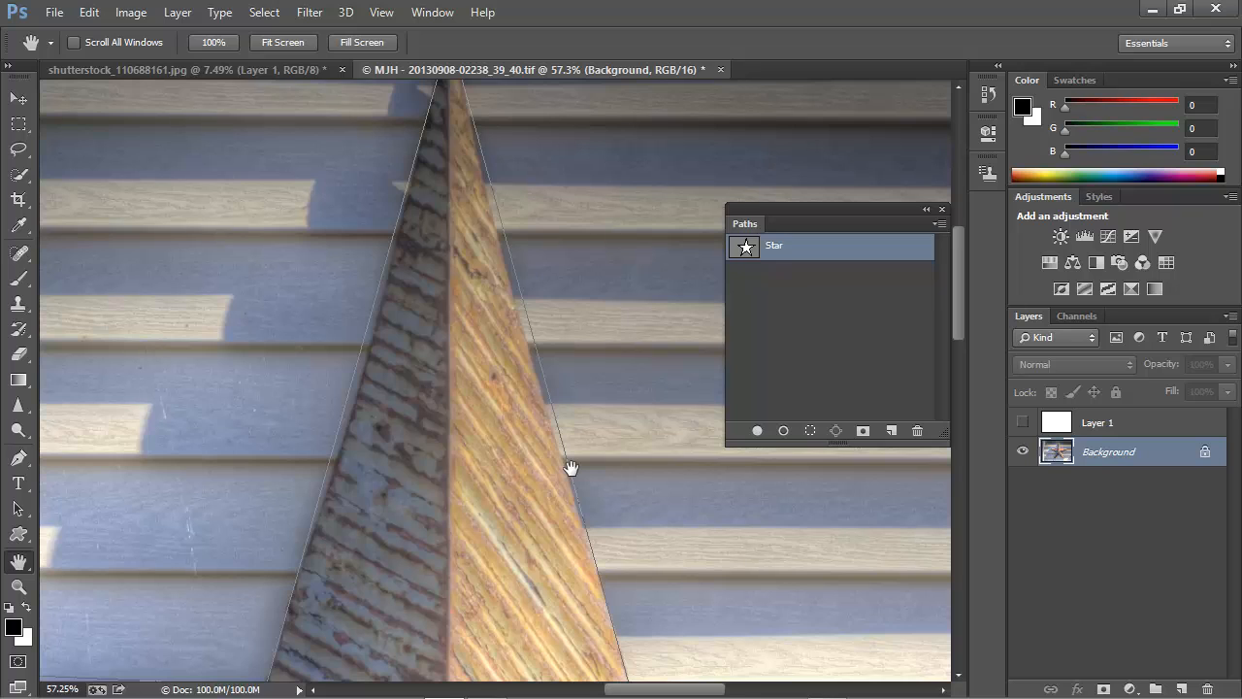
mouse_move(539, 342)
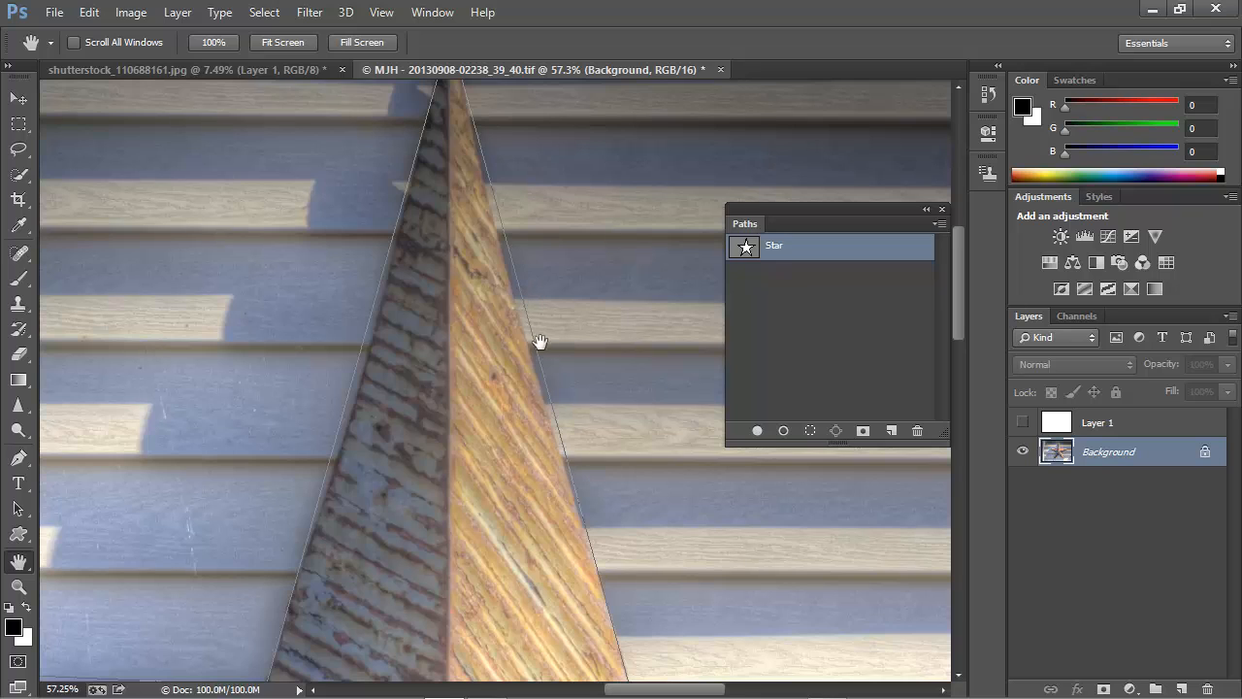
mouse_move(784, 279)
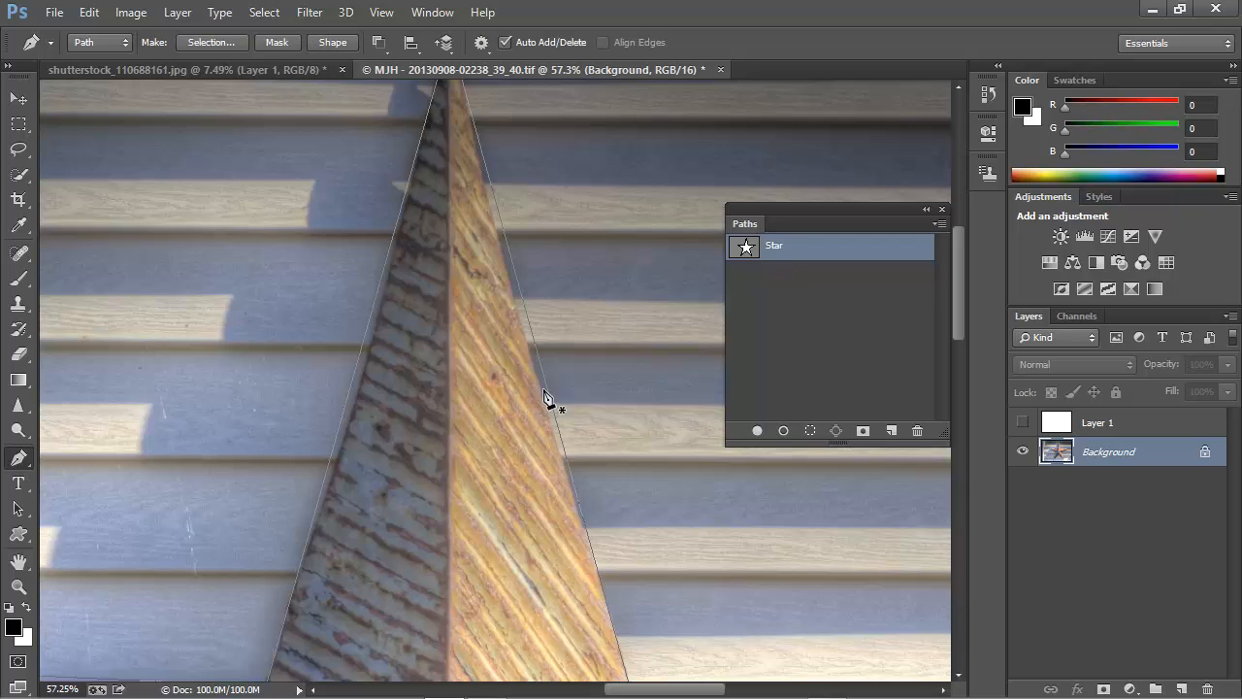
mouse_move(550, 394)
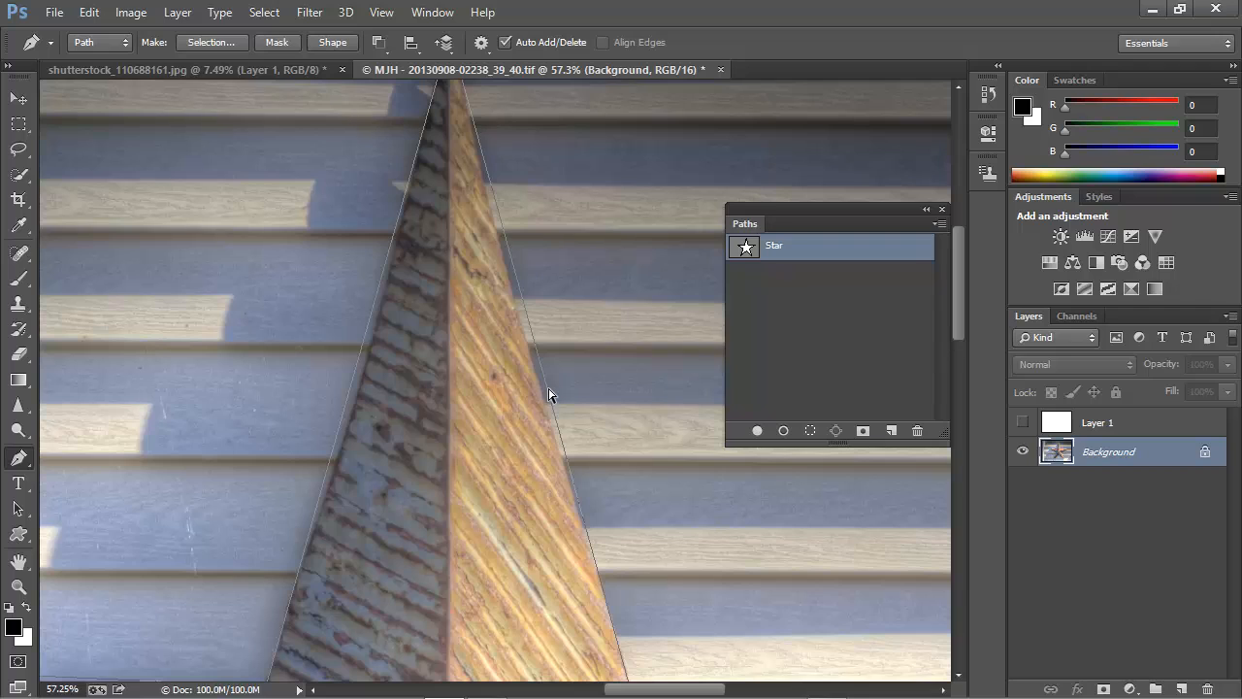
mouse_move(548, 392)
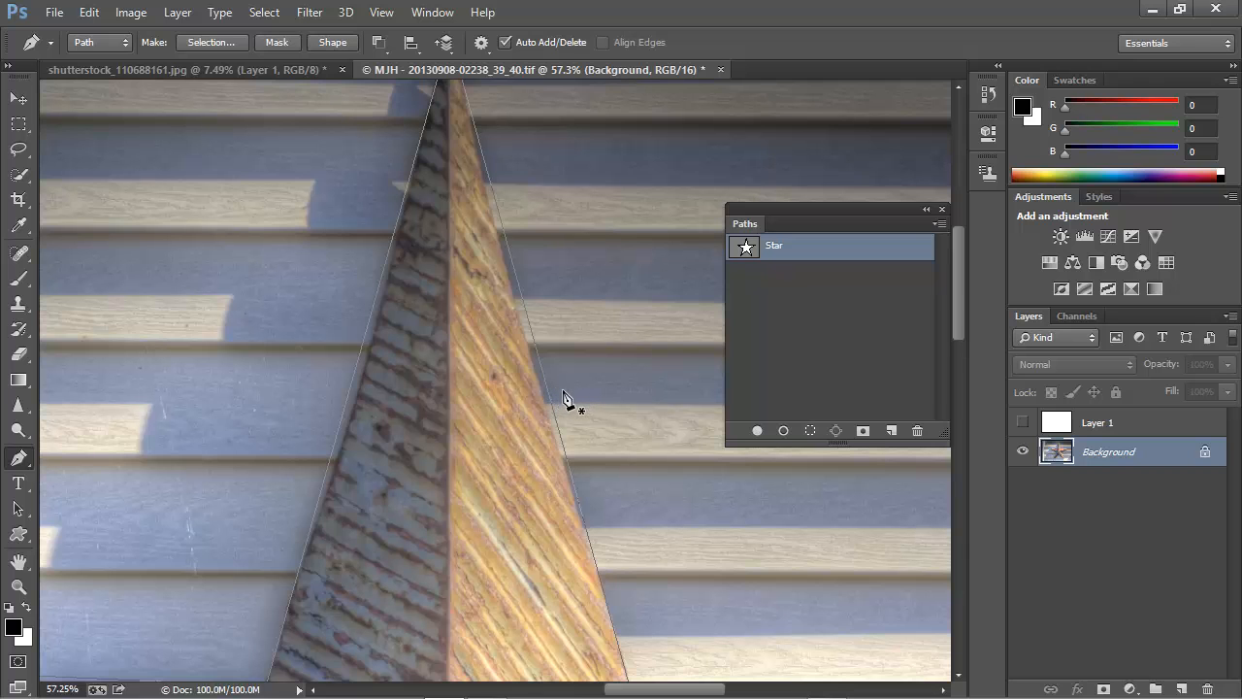
mouse_move(561, 415)
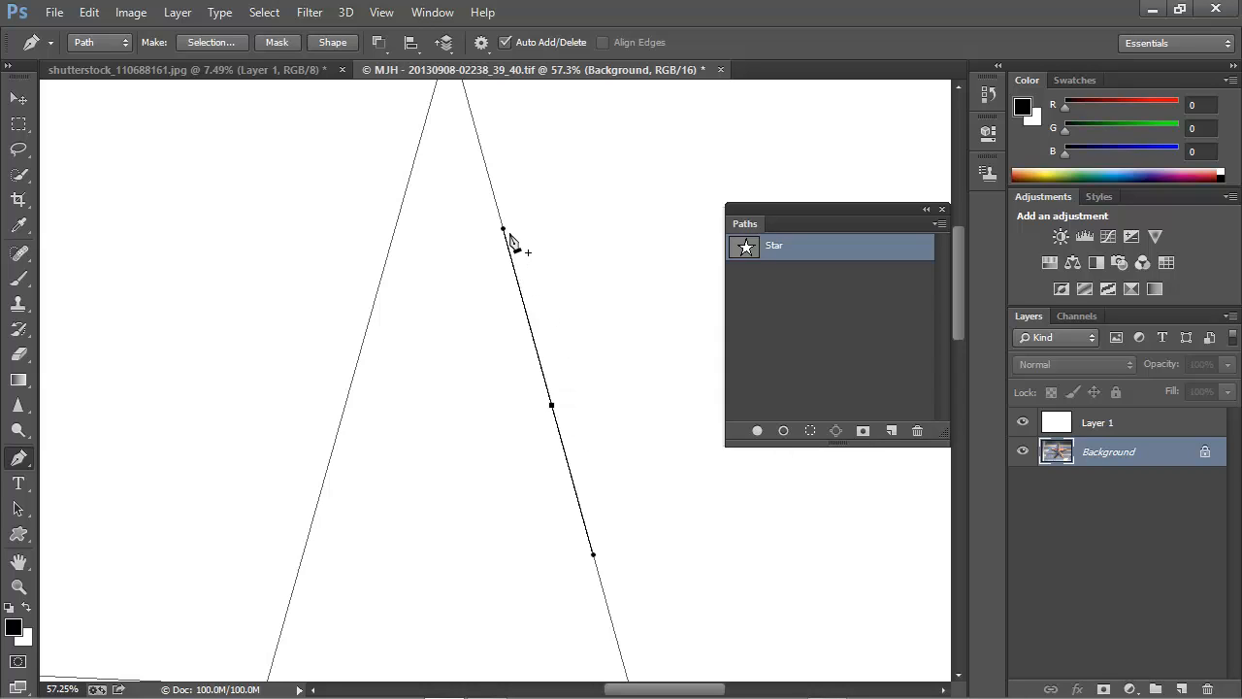
mouse_move(606, 555)
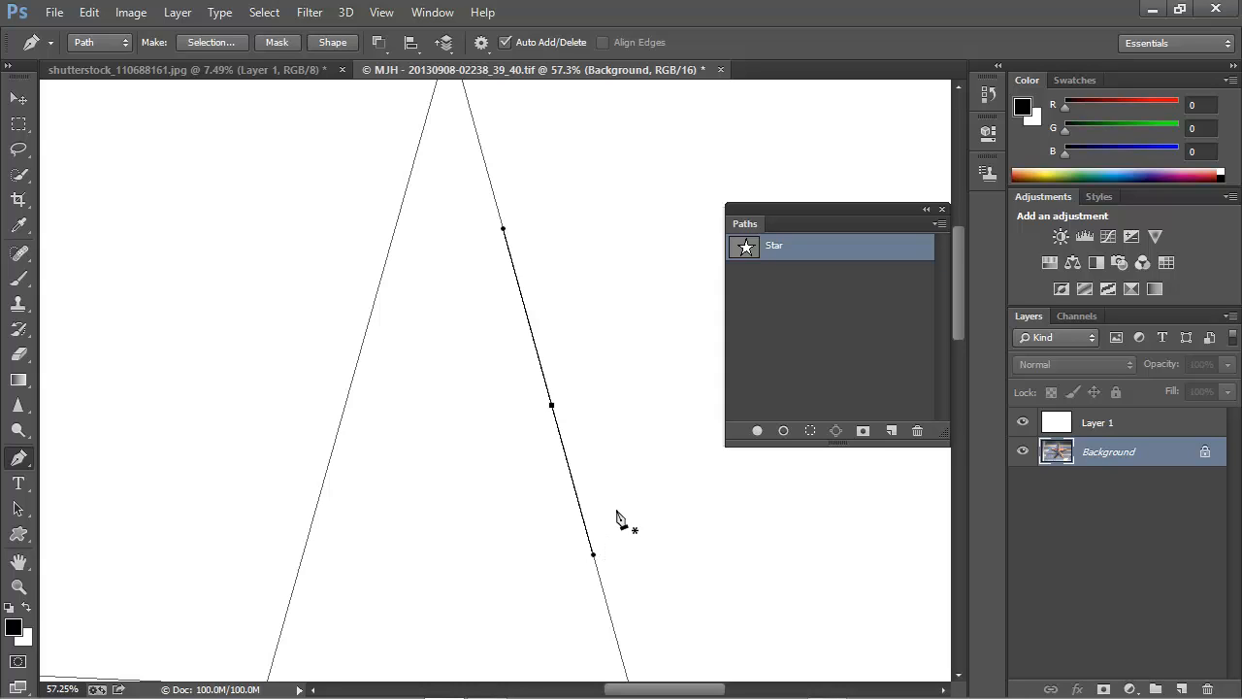
mouse_move(602, 437)
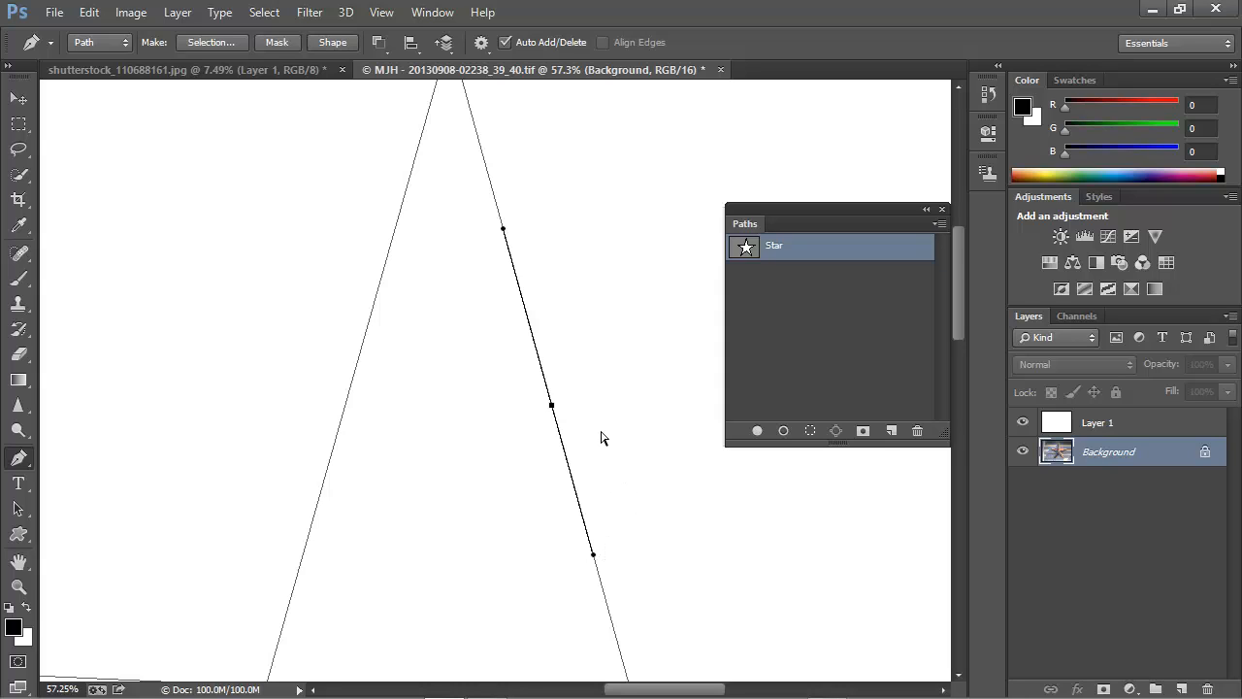
mouse_move(553, 407)
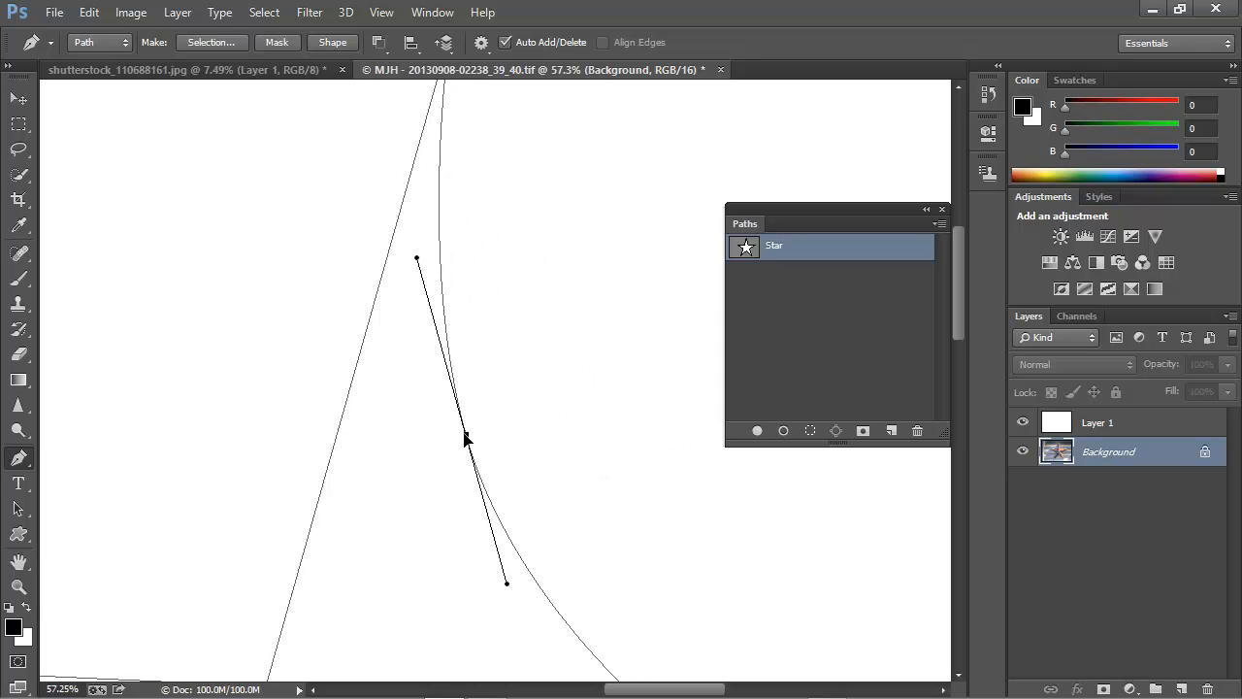
Step: Pull direction handles from an anchor point to curve the star point's straight edge
left_click_drag(466, 439, 586, 408)
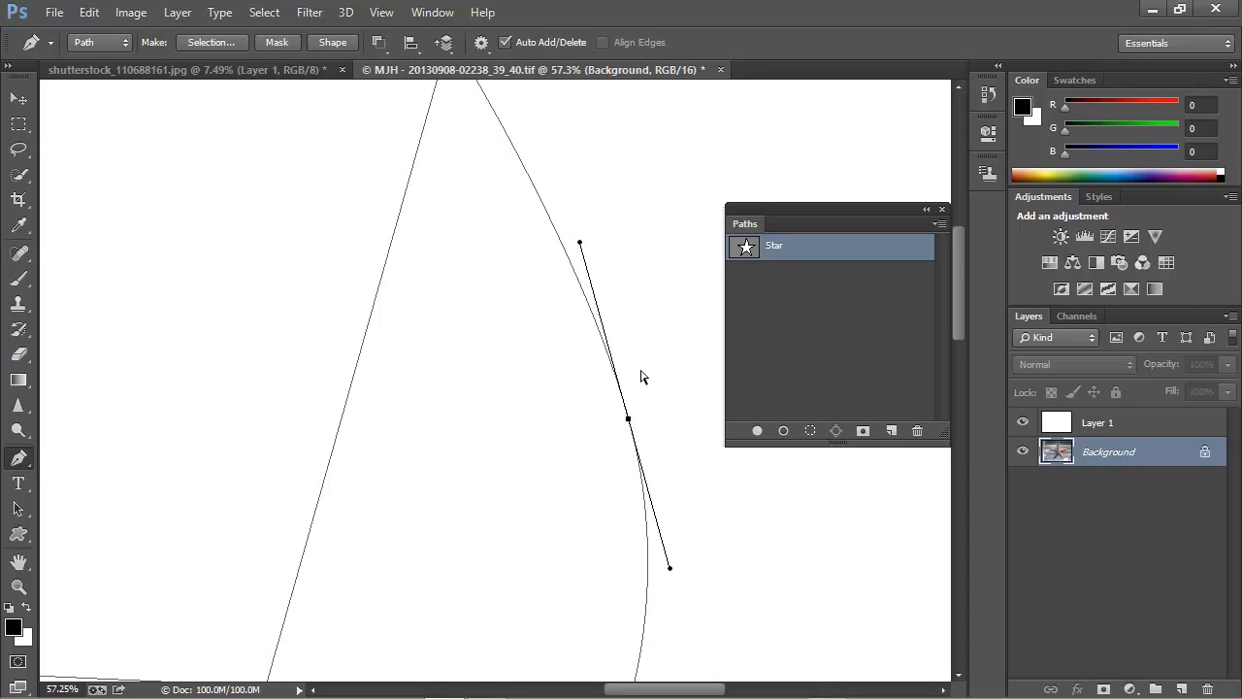
mouse_move(722, 575)
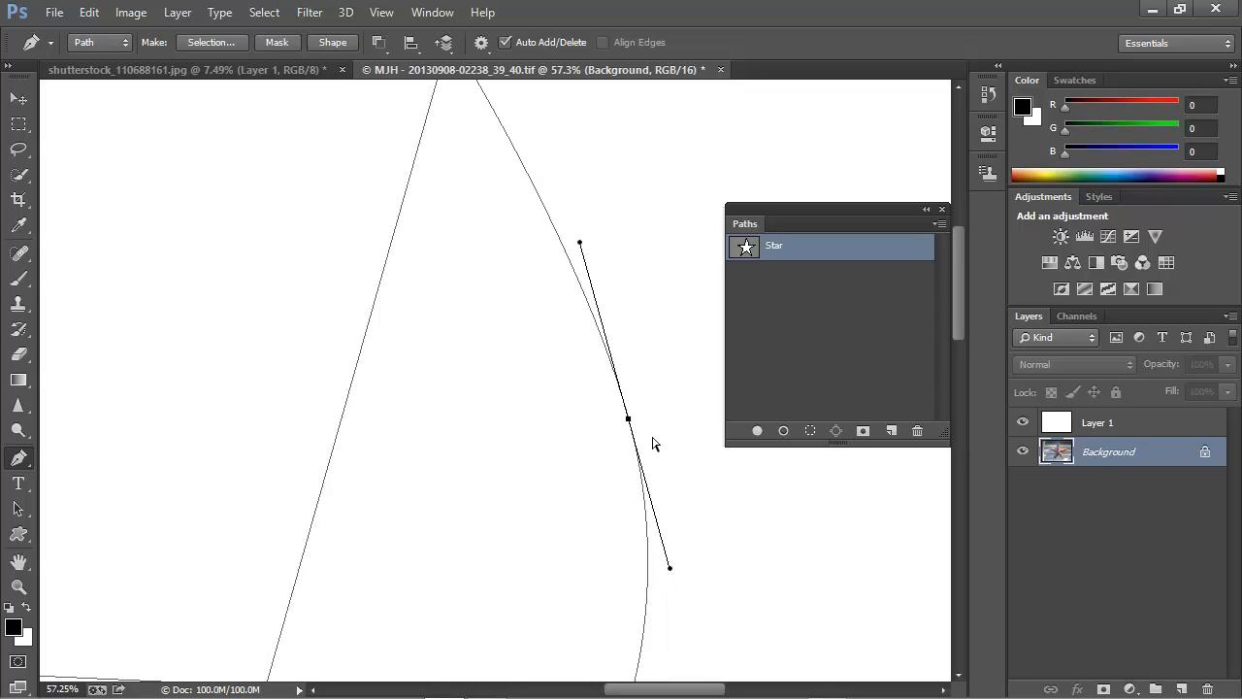
mouse_move(680, 529)
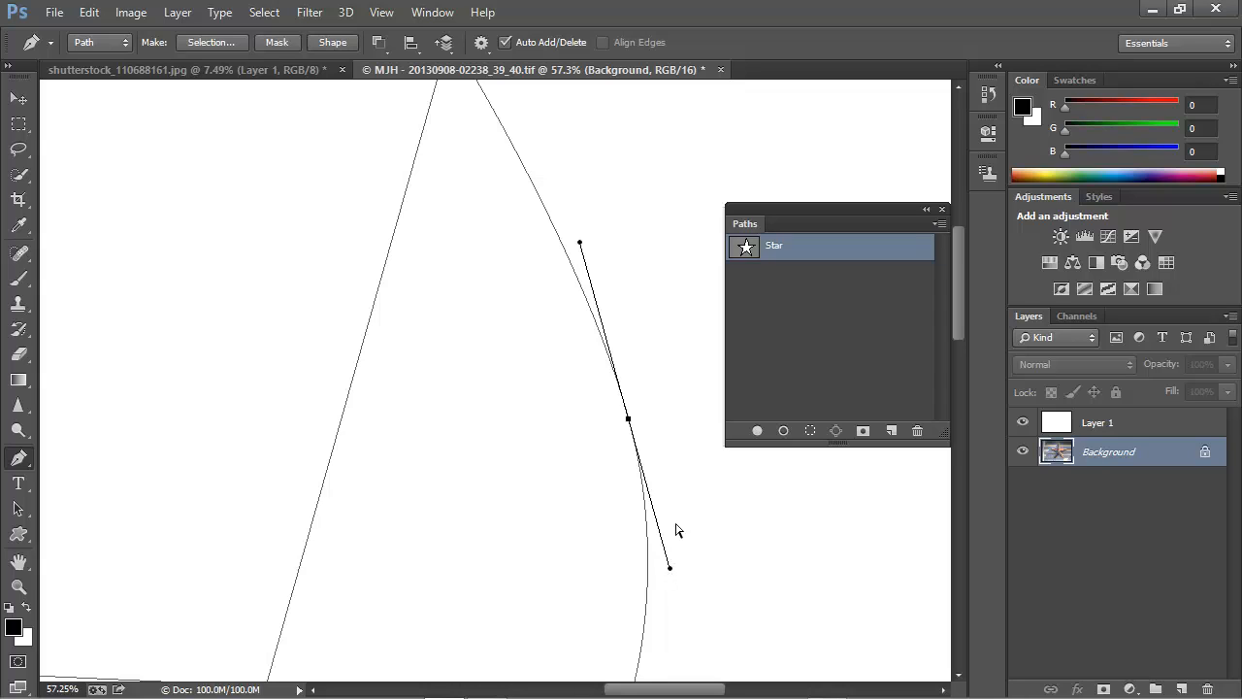
mouse_move(679, 501)
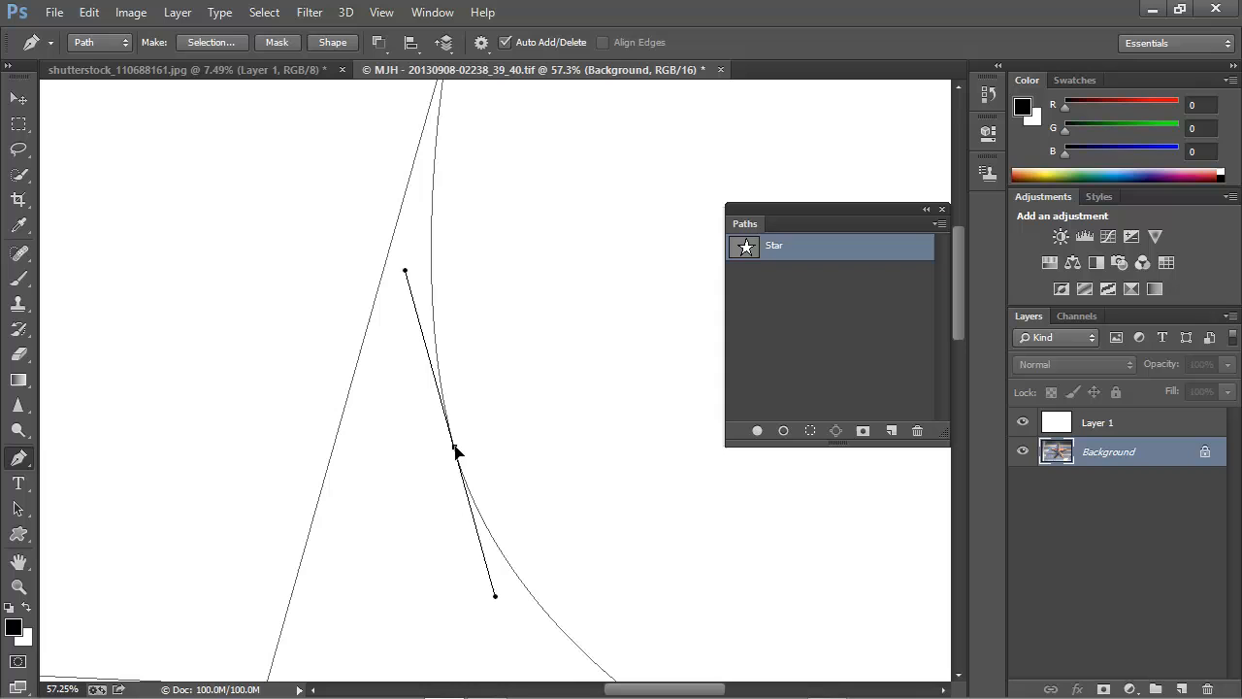
left_click_drag(456, 451, 675, 399)
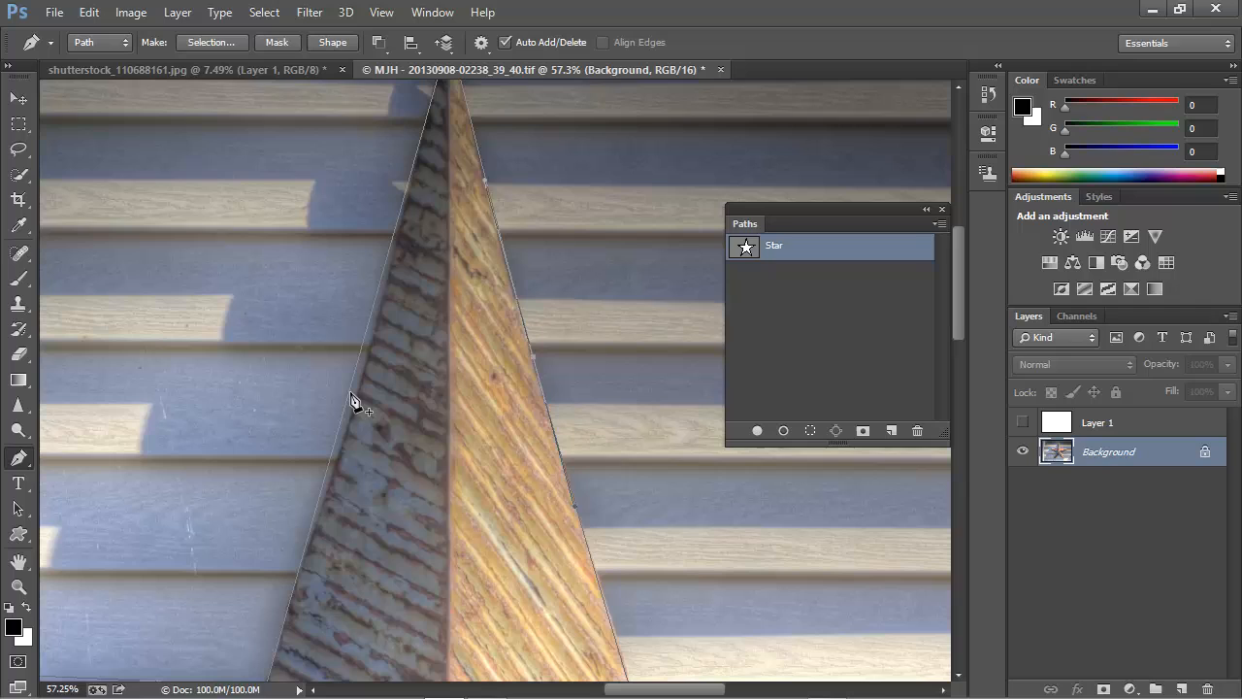
mouse_move(353, 407)
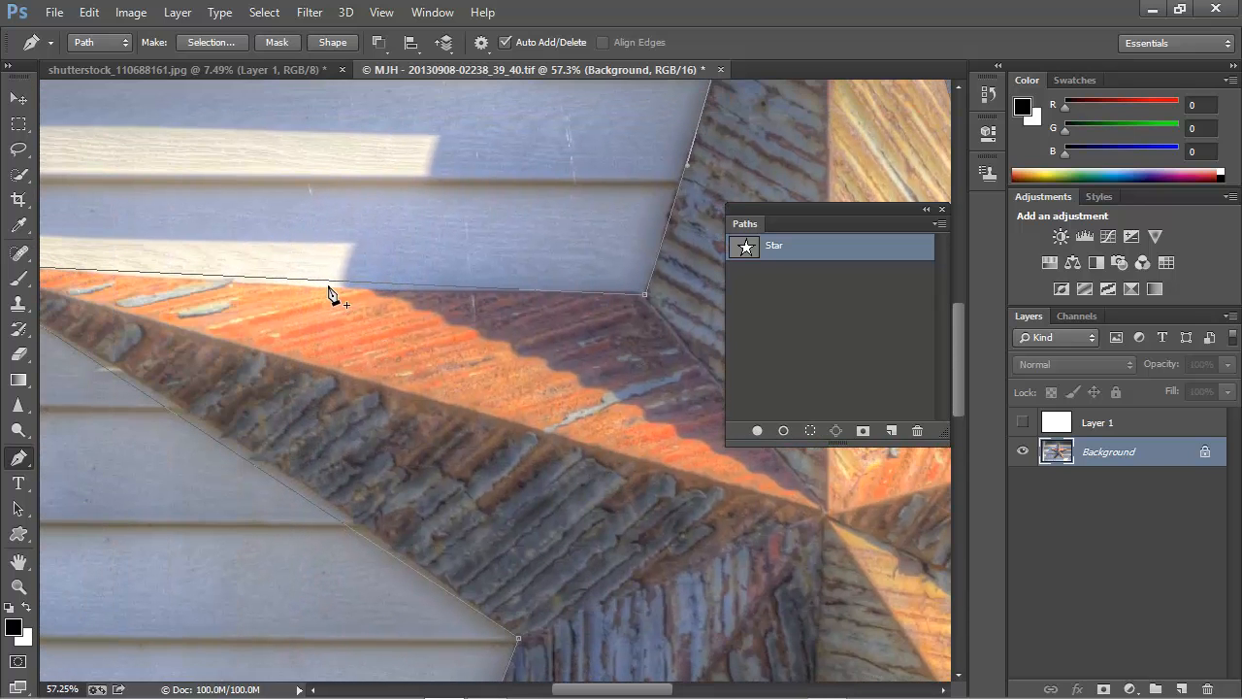
Step: Zoom in on the star to check the Star path against its edges
left_click(334, 290)
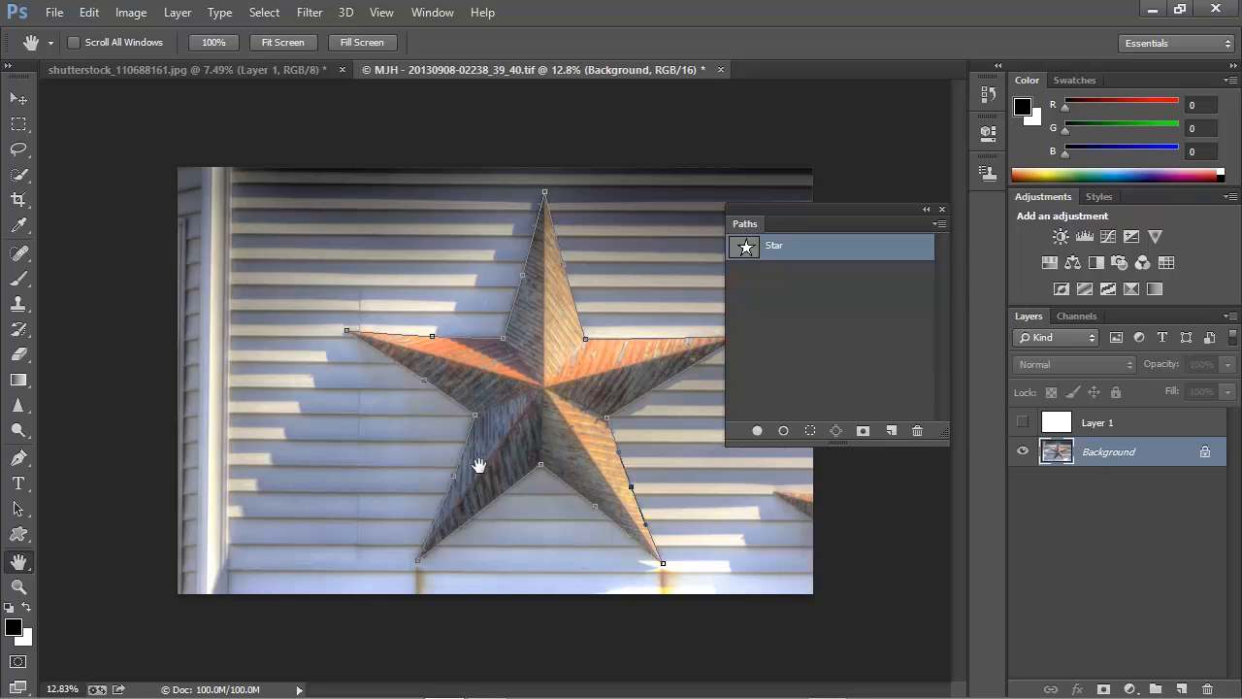
mouse_move(757, 252)
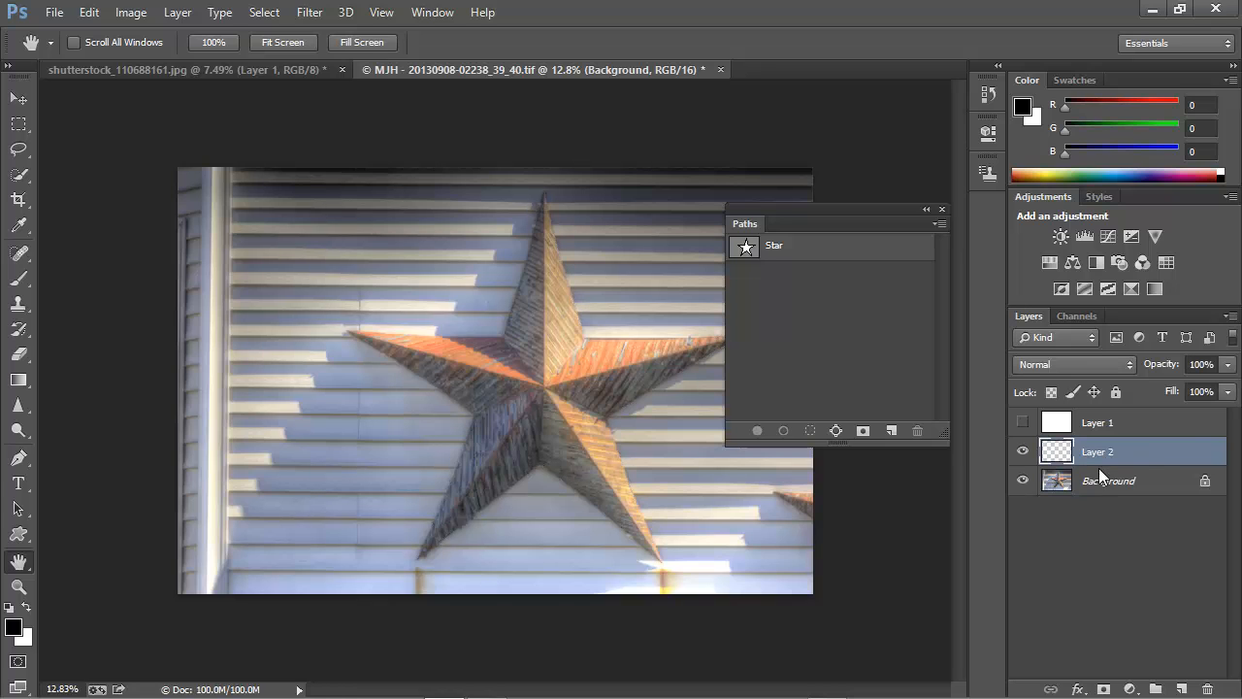
Step: With the star on Layer 2, hide the siding Background and show the white Layer 1 again
left_click(1099, 450)
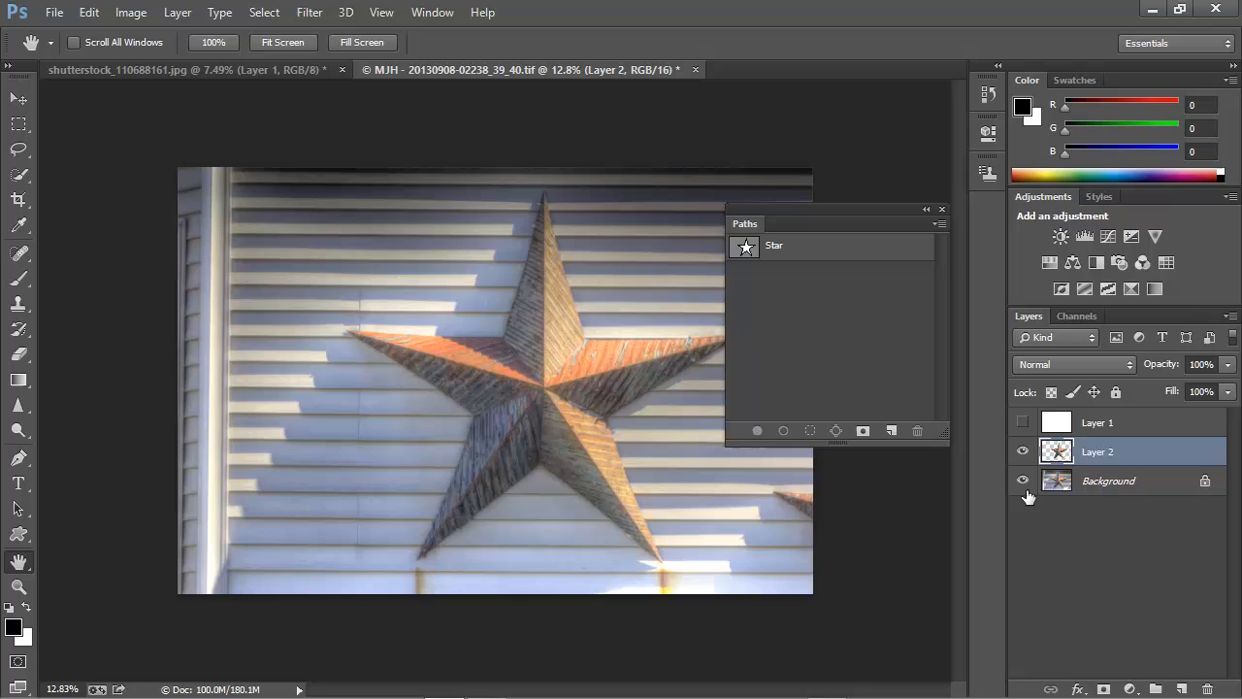
left_click(1021, 481)
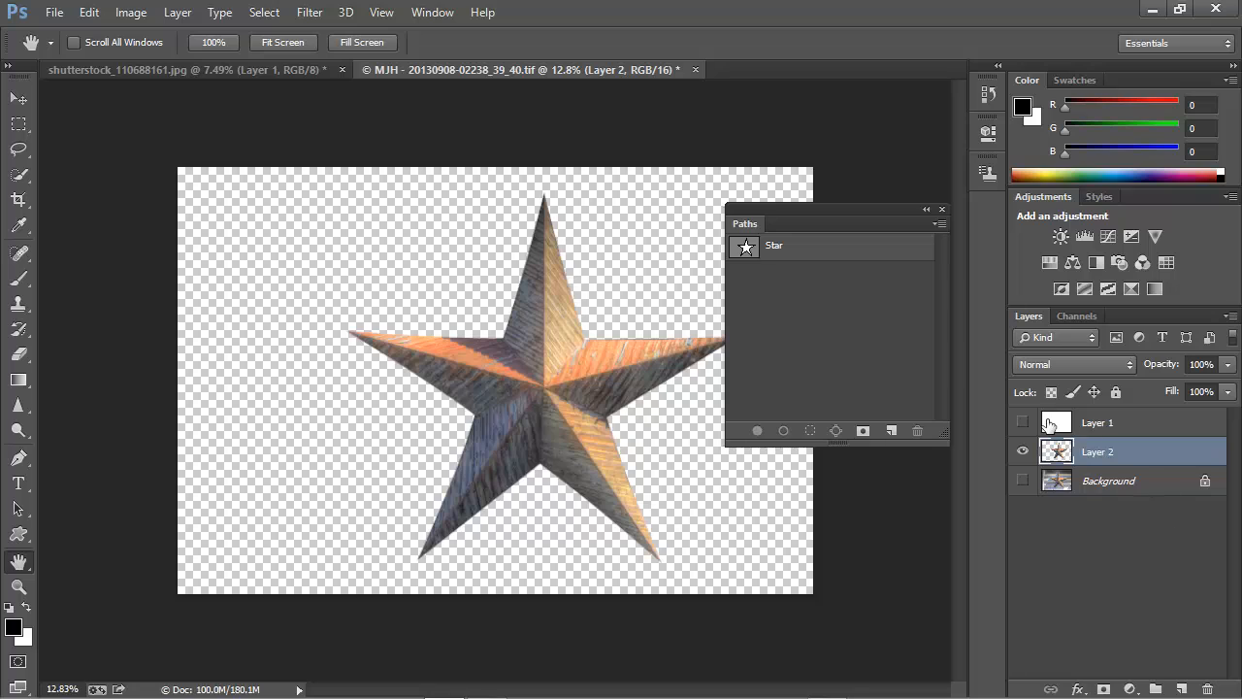
left_click(1021, 421)
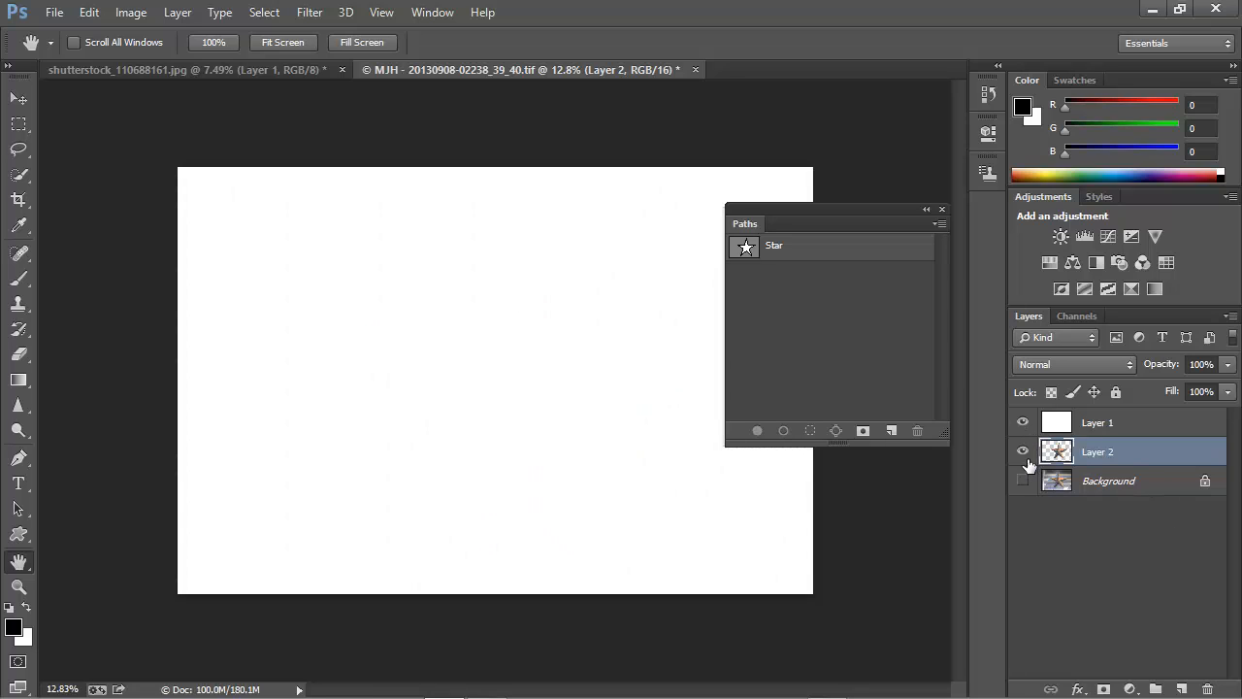
Step: Select the Star path and reveal its anchor points with the Pen tool over the white layer
left_click(772, 245)
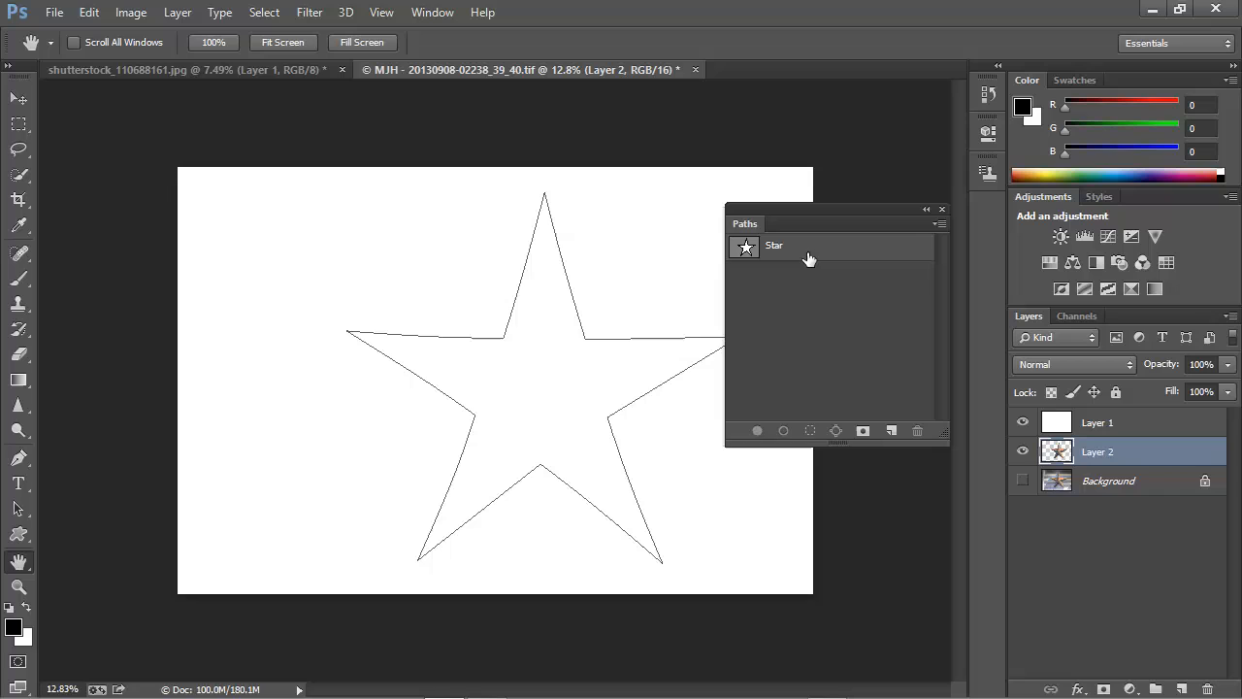
left_click(775, 245)
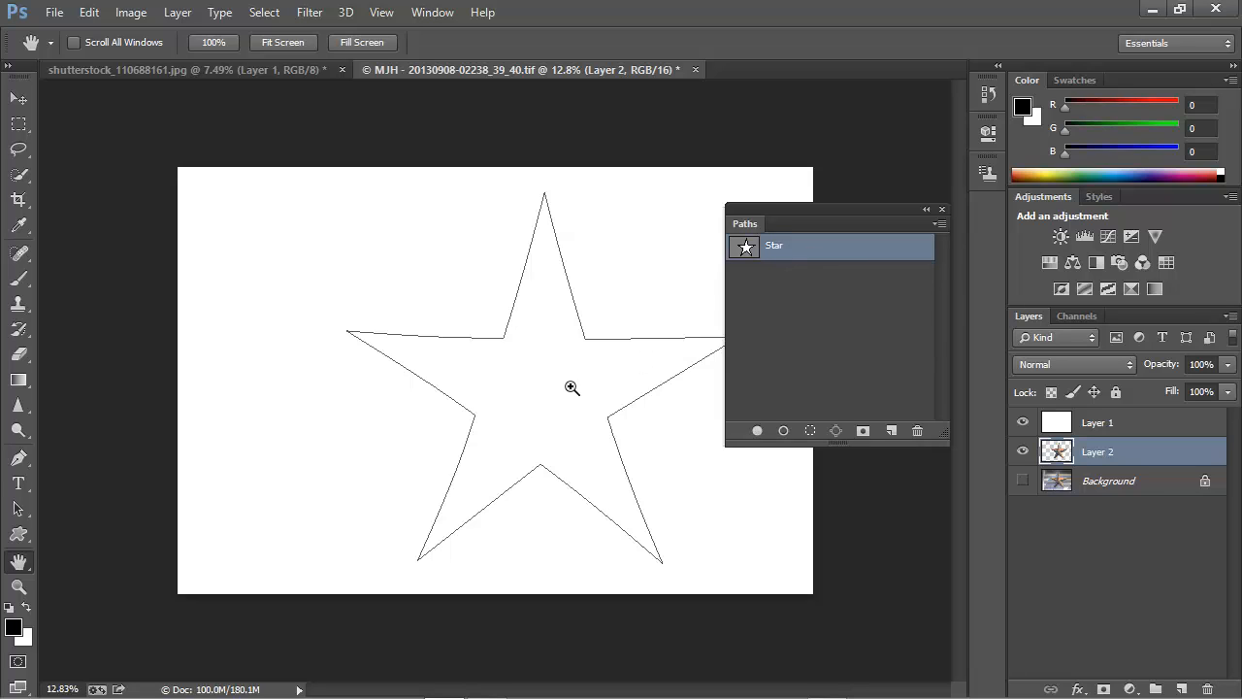
left_click(19, 459)
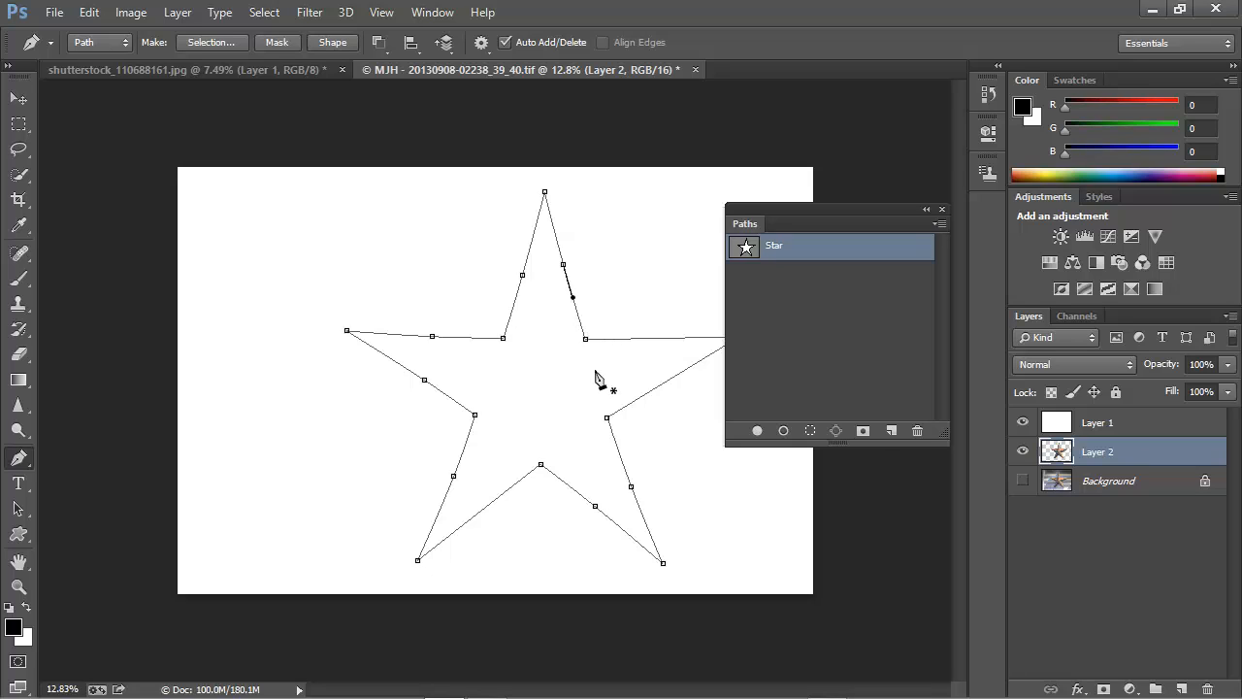
mouse_move(598, 377)
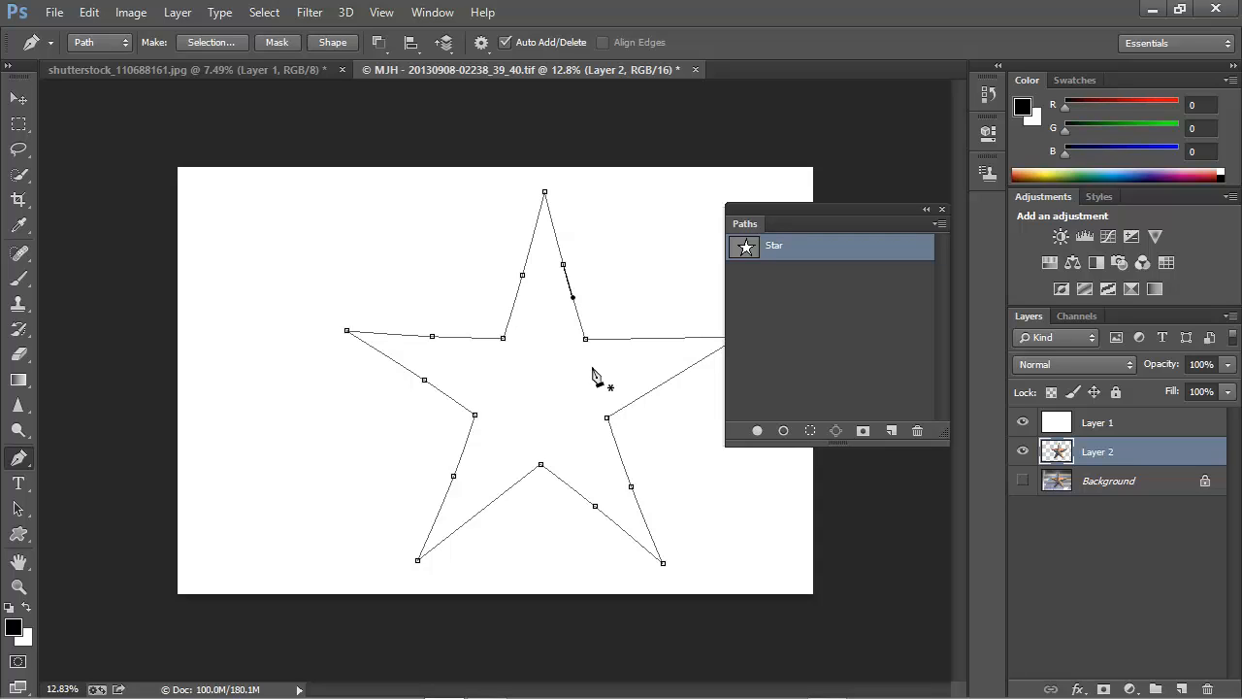
mouse_move(555, 346)
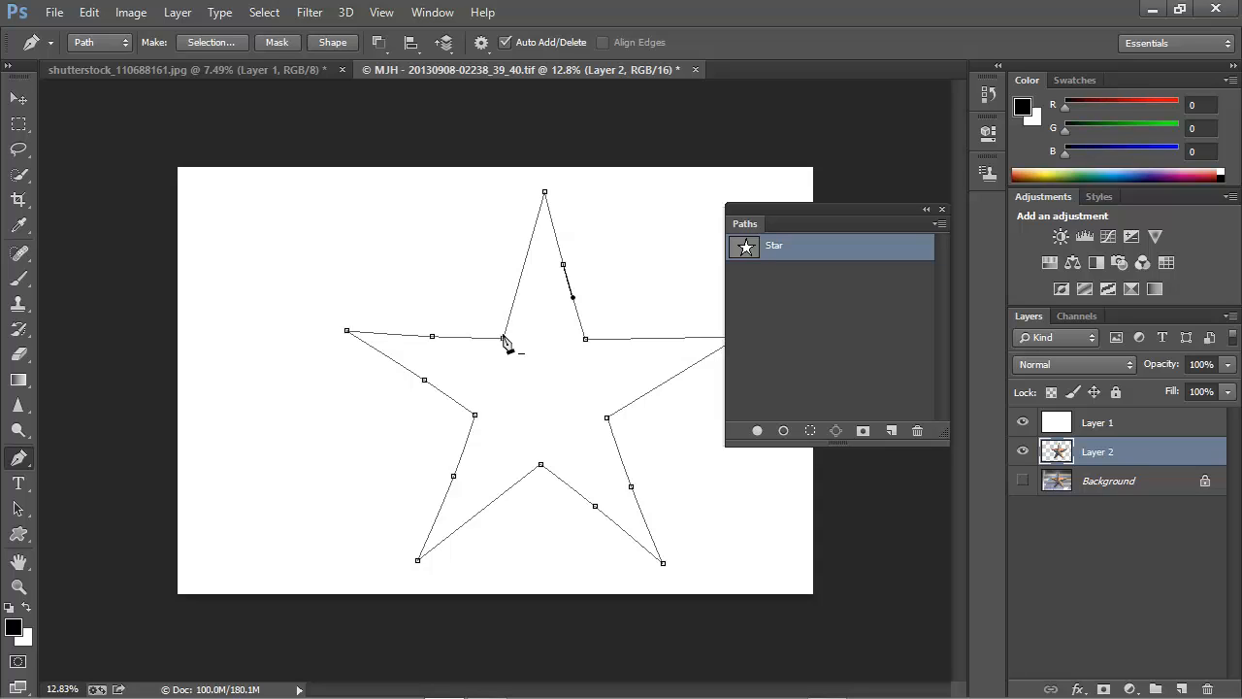
mouse_move(435, 347)
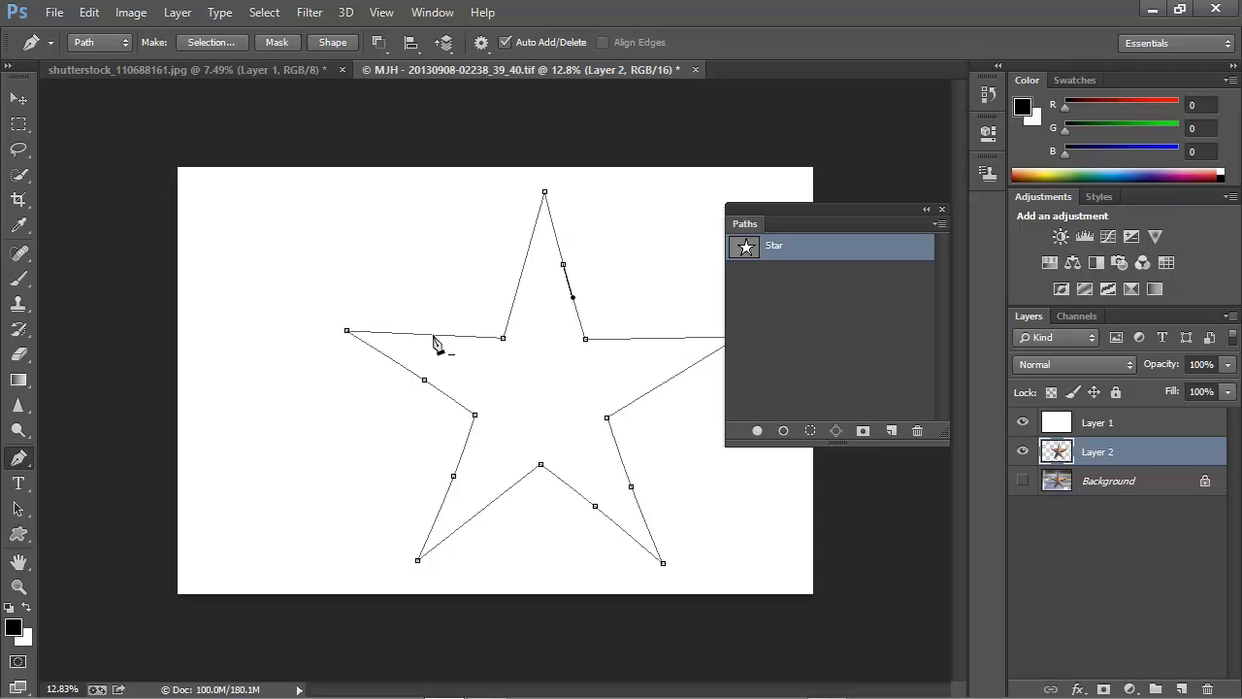
mouse_move(429, 388)
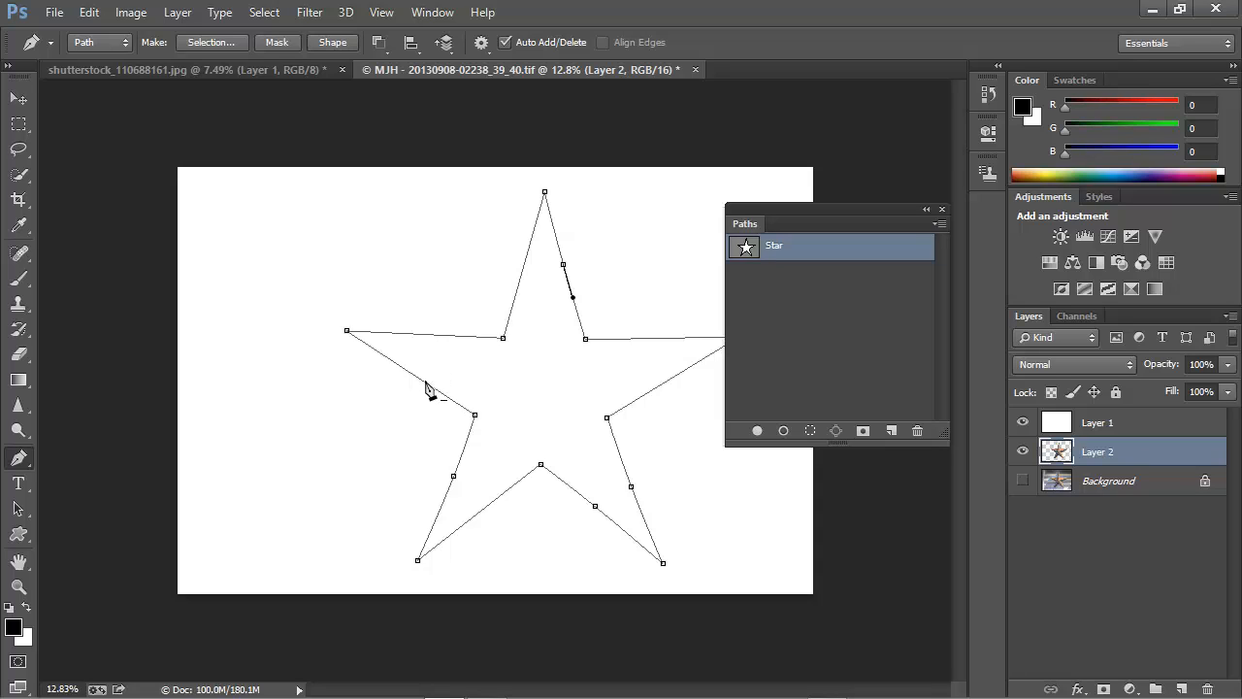